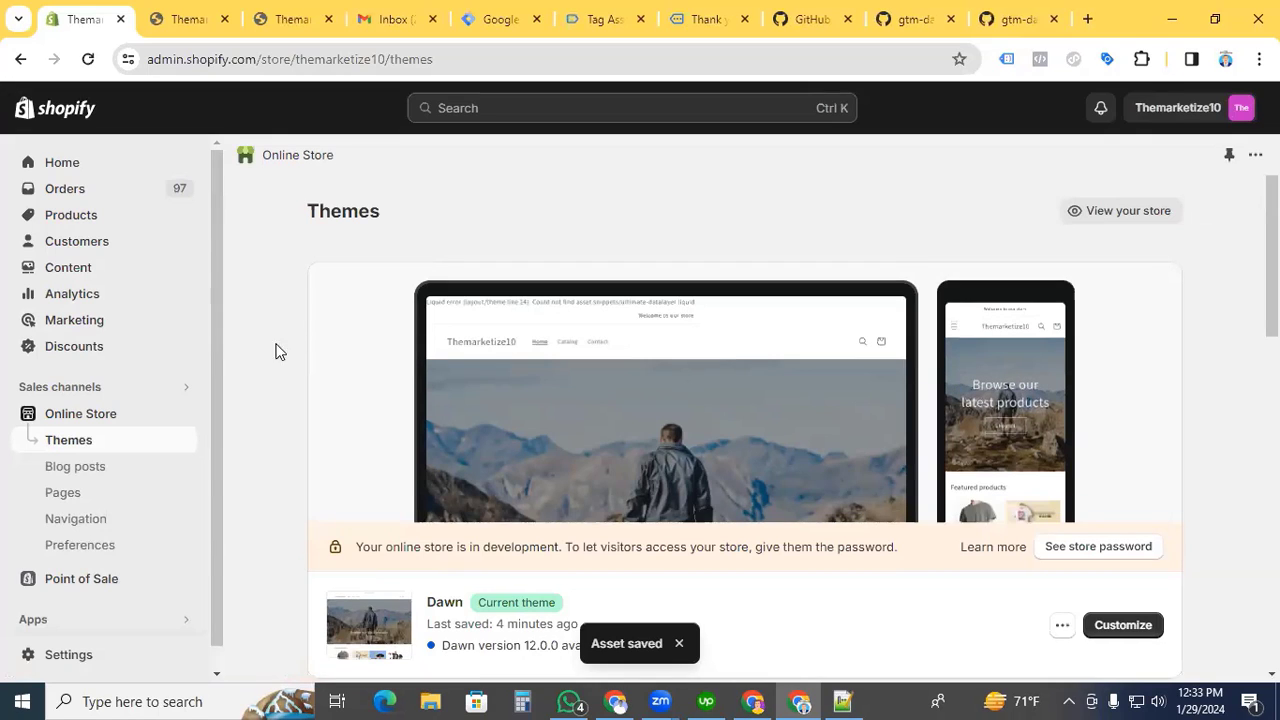
# Choose Edit code from the Dawn theme's options menu on the Themes page.
pyautogui.scroll(-3)
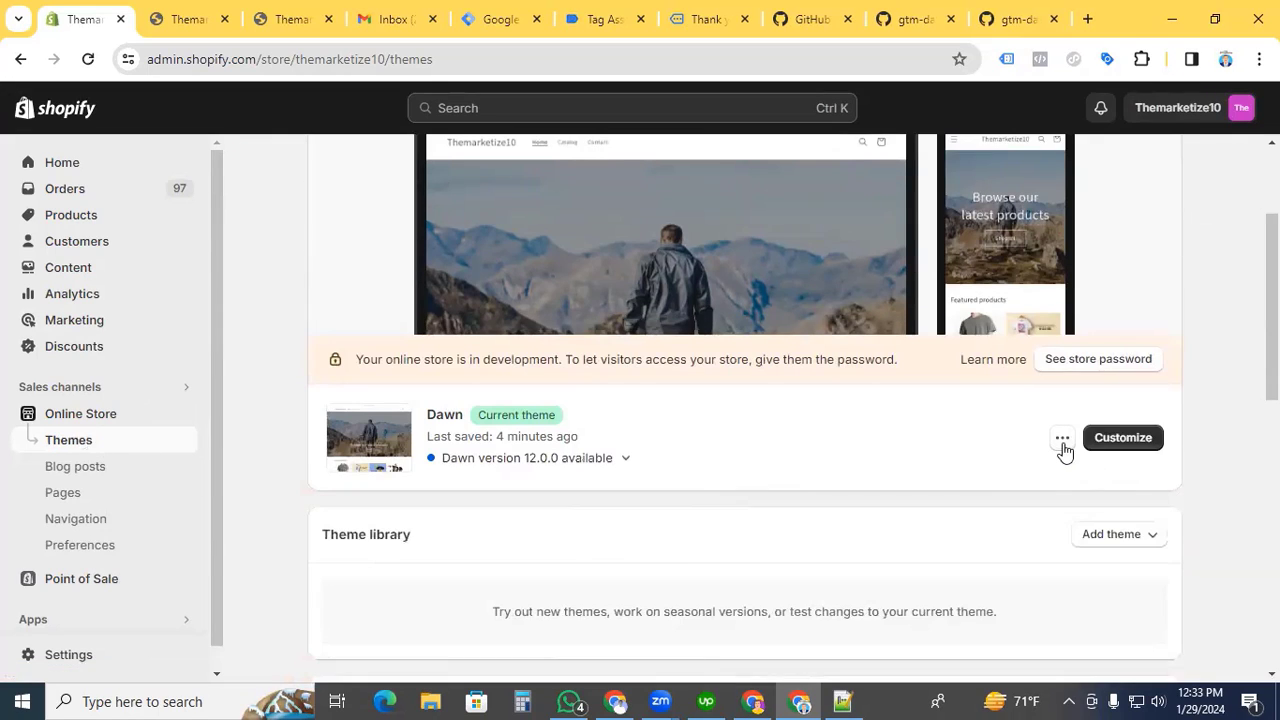
pyautogui.click(1060, 438)
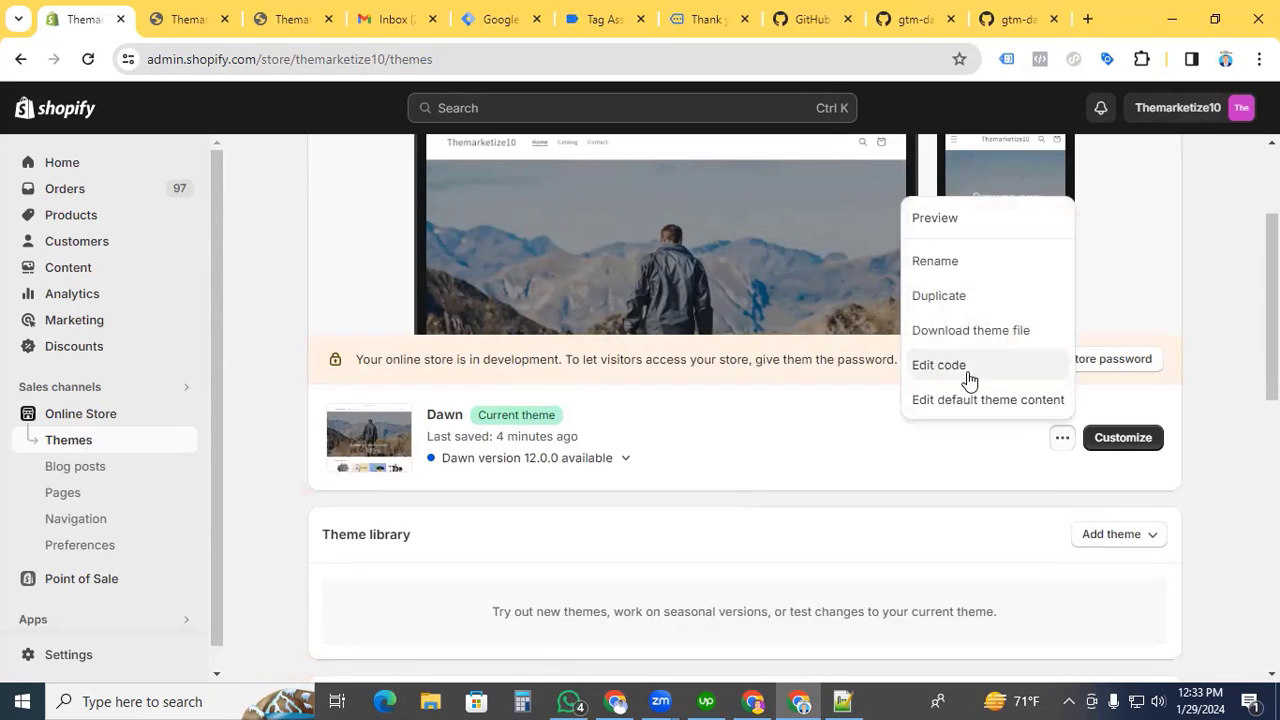
pyautogui.click(938, 364)
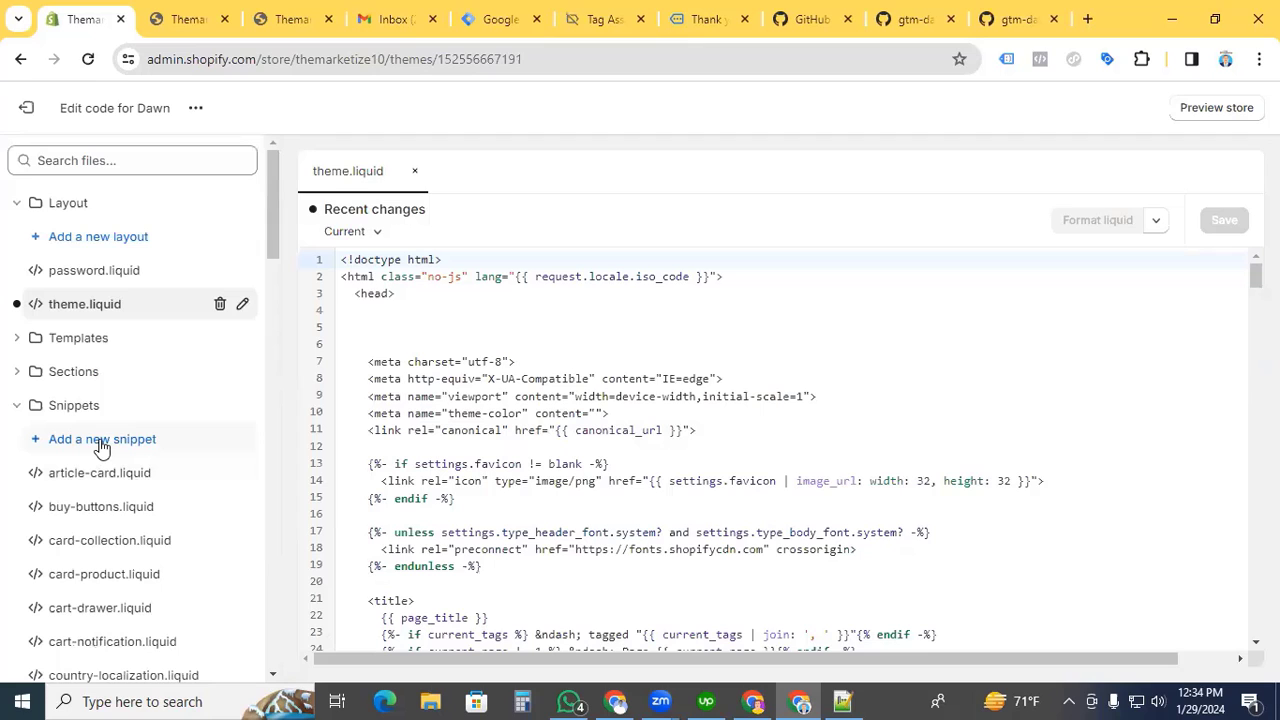
# Create the ultimate-datalayer.liquid snippet, paste in the data layer code and save it.
pyautogui.click(100, 440)
pyautogui.write('ultimate-datalayer')
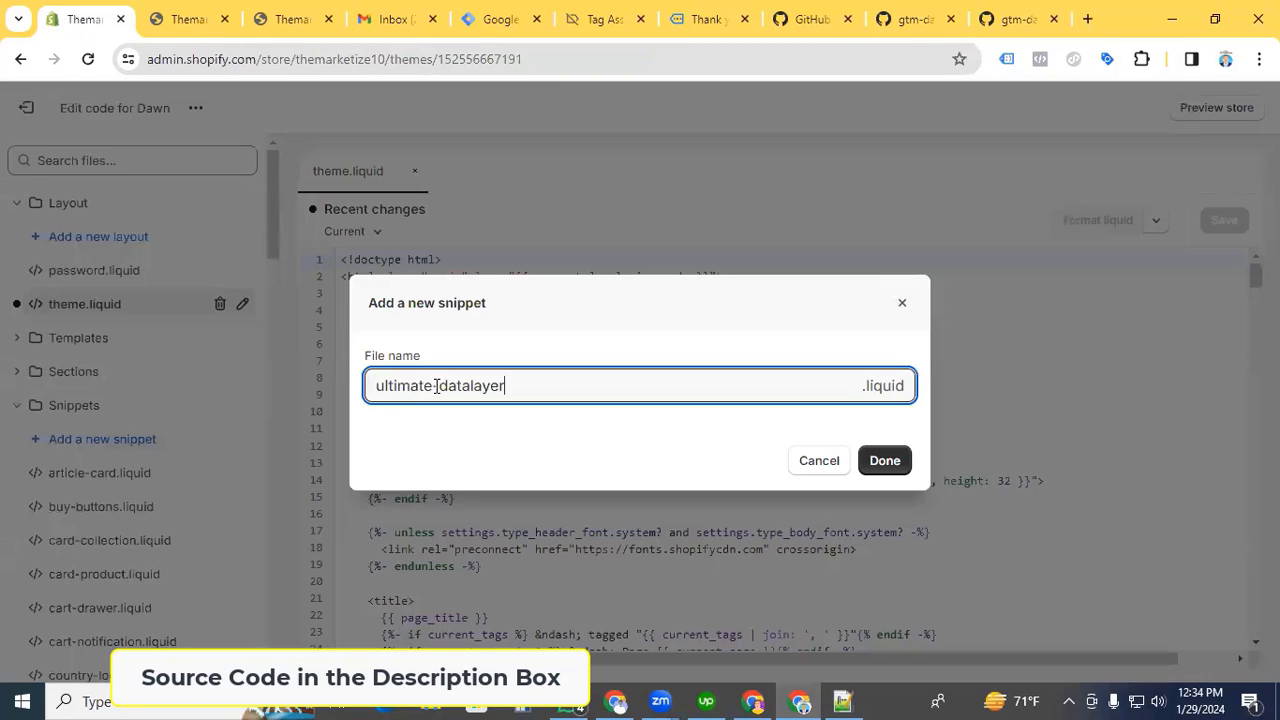
pyautogui.click(884, 460)
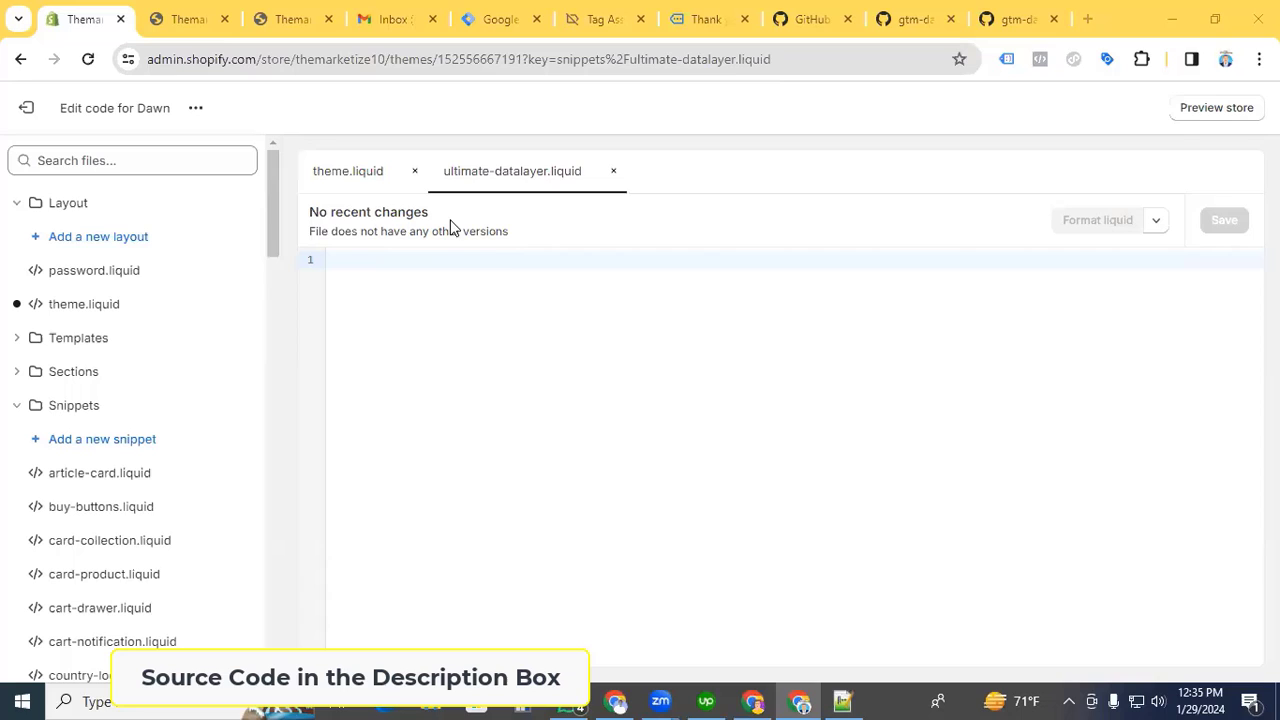
pyautogui.moveTo(524, 320)
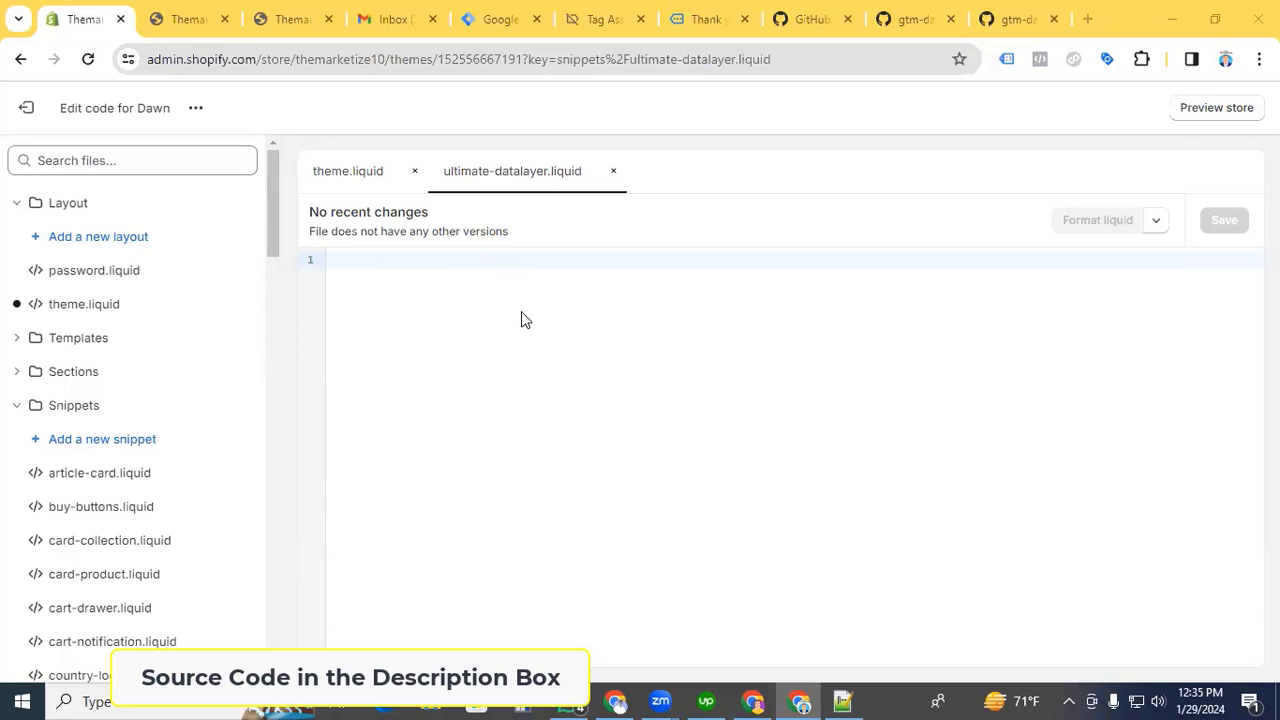
pyautogui.click(896, 20)
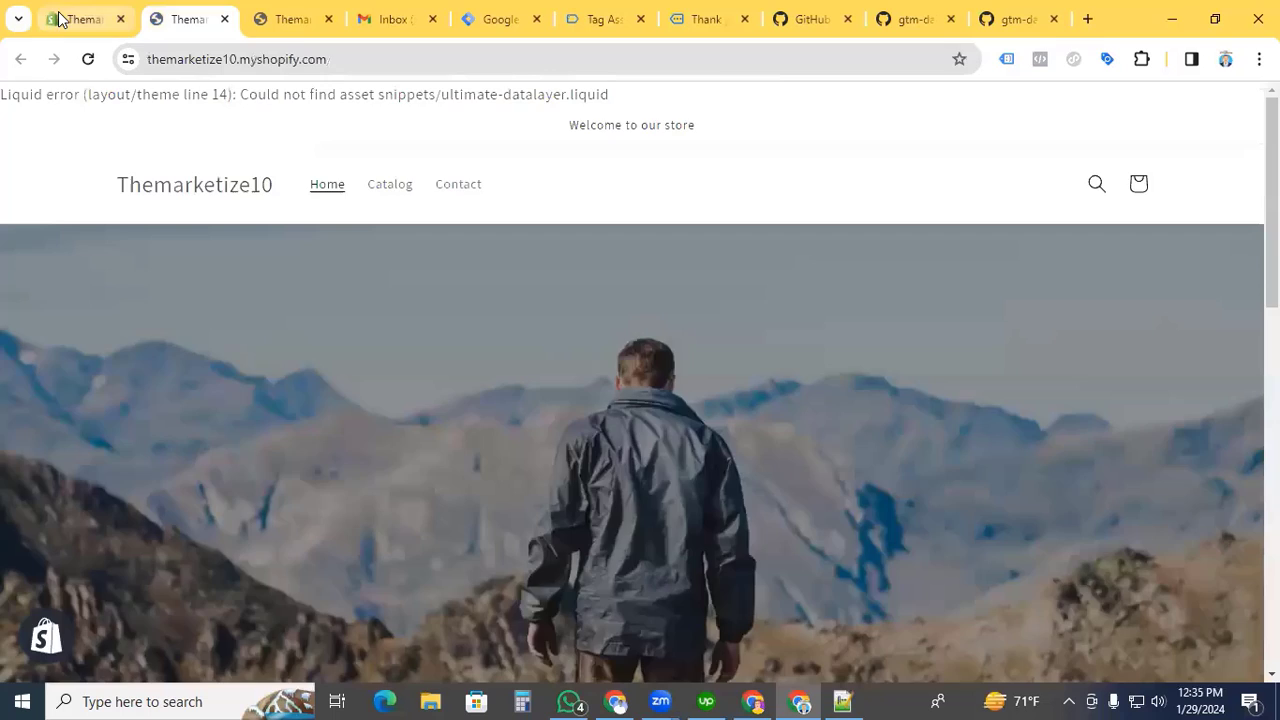
pyautogui.click(84, 20)
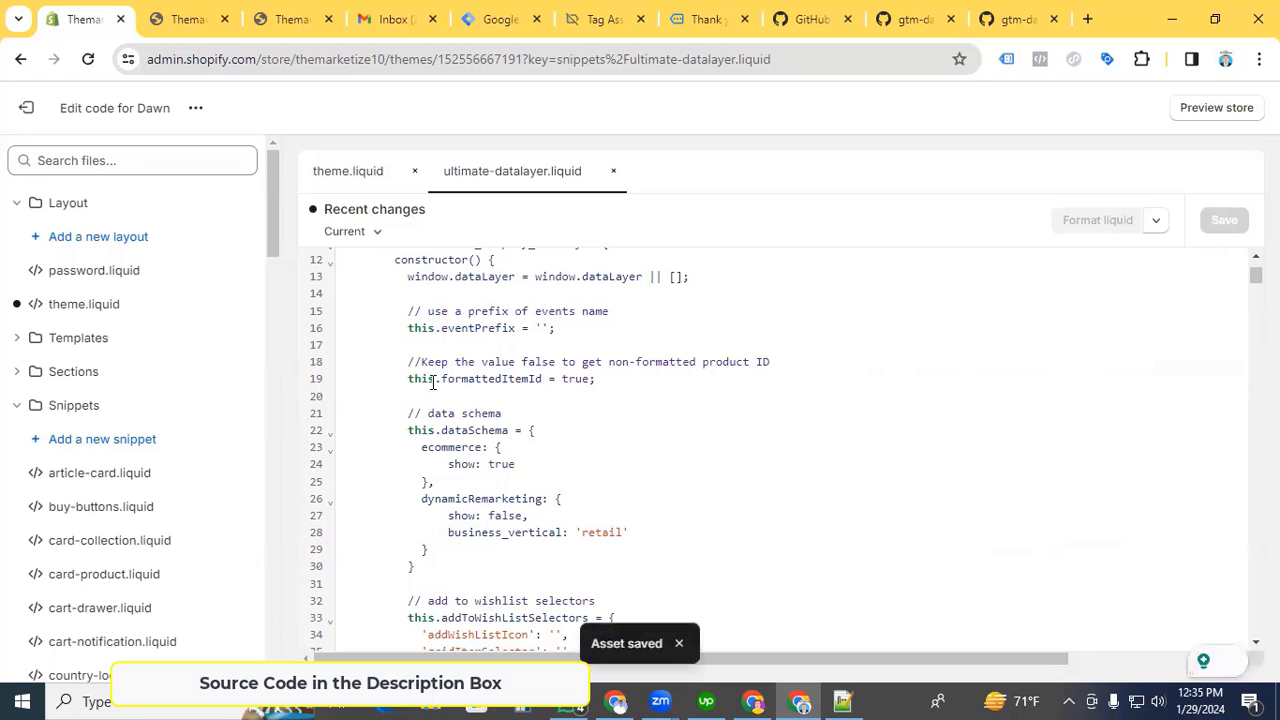
# Switch the code editor back to the theme.liquid layout file.
pyautogui.click(348, 170)
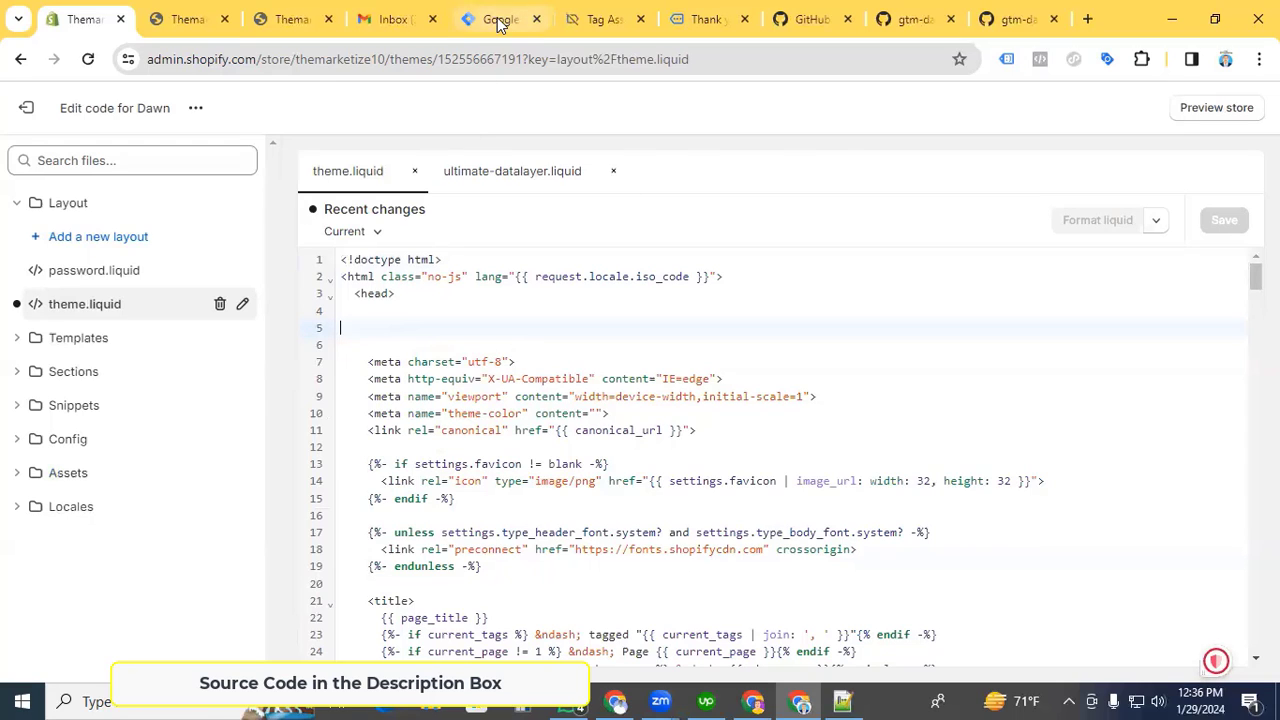
# Copy the head installation code for container GTM-MJ74ZBPL from Tag Manager's Install dialog.
pyautogui.click(500, 20)
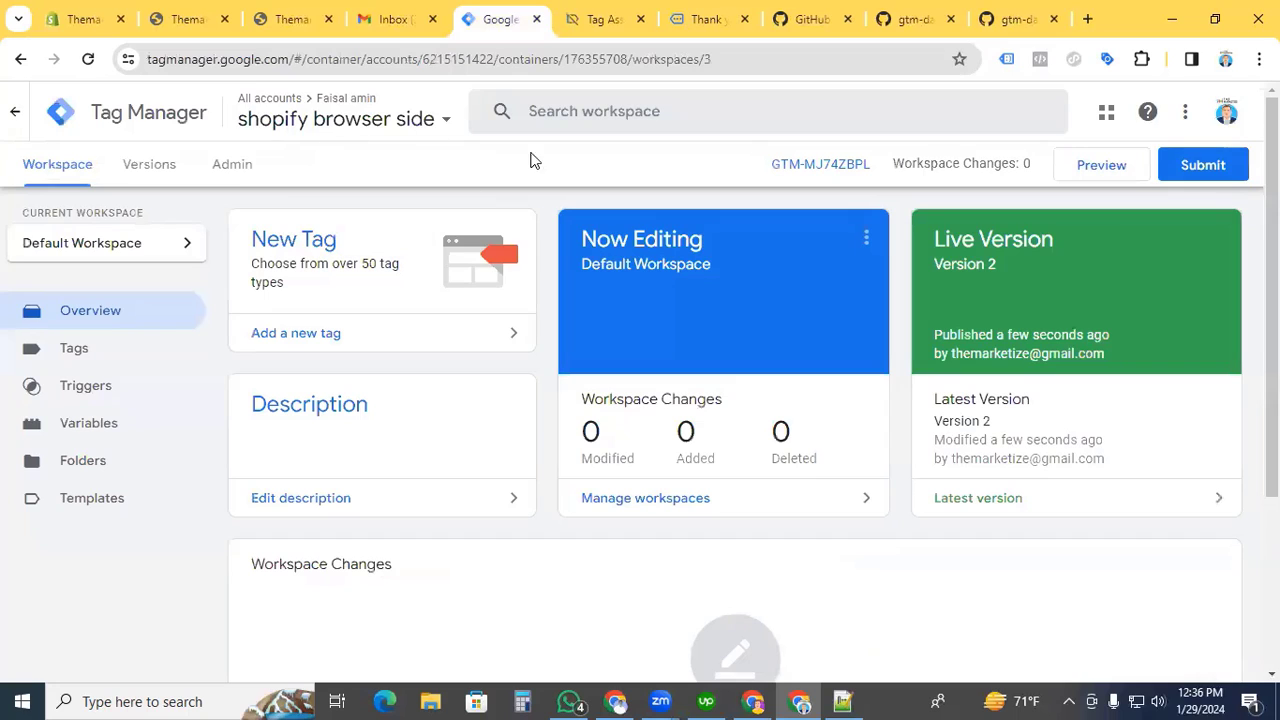
pyautogui.moveTo(800, 164)
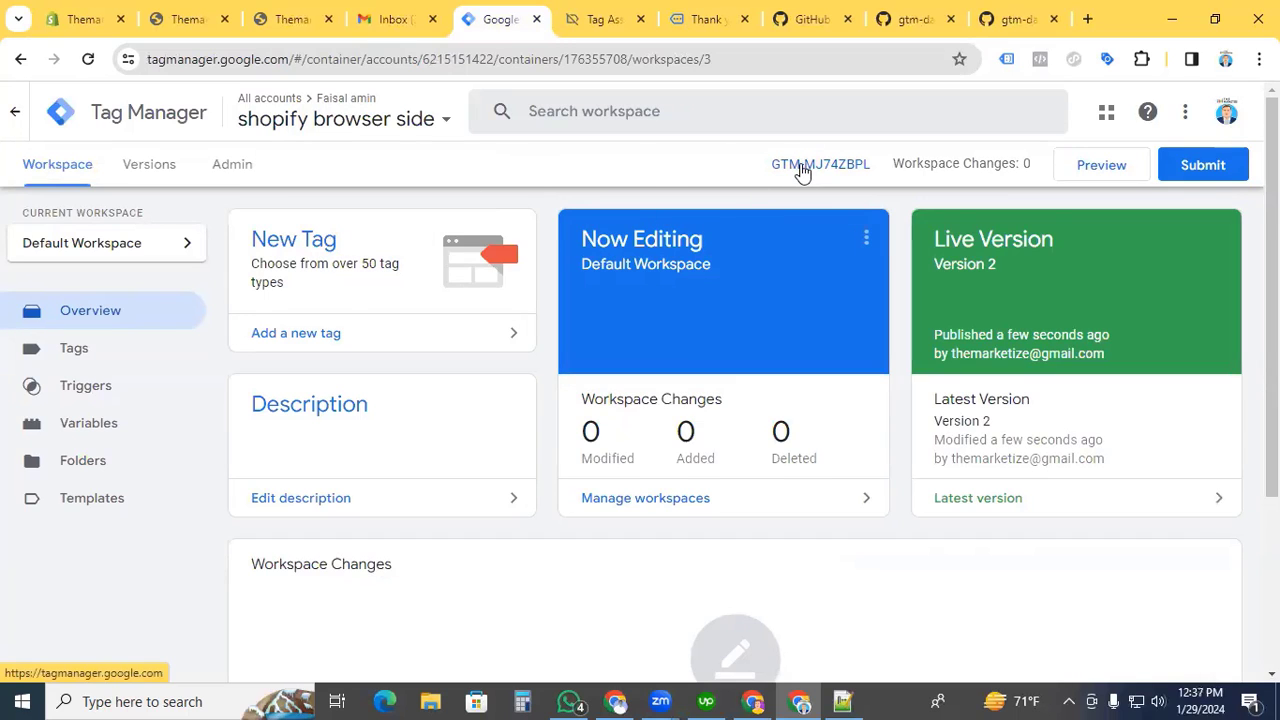
pyautogui.click(820, 164)
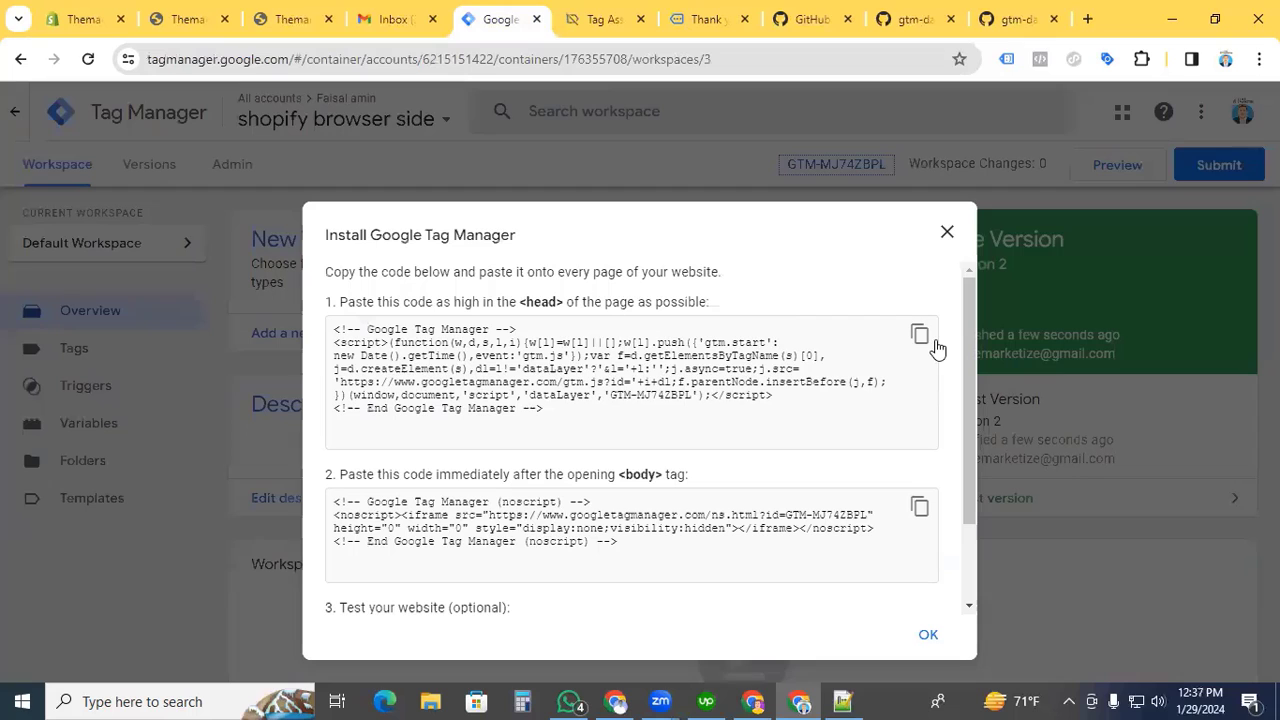
pyautogui.click(918, 332)
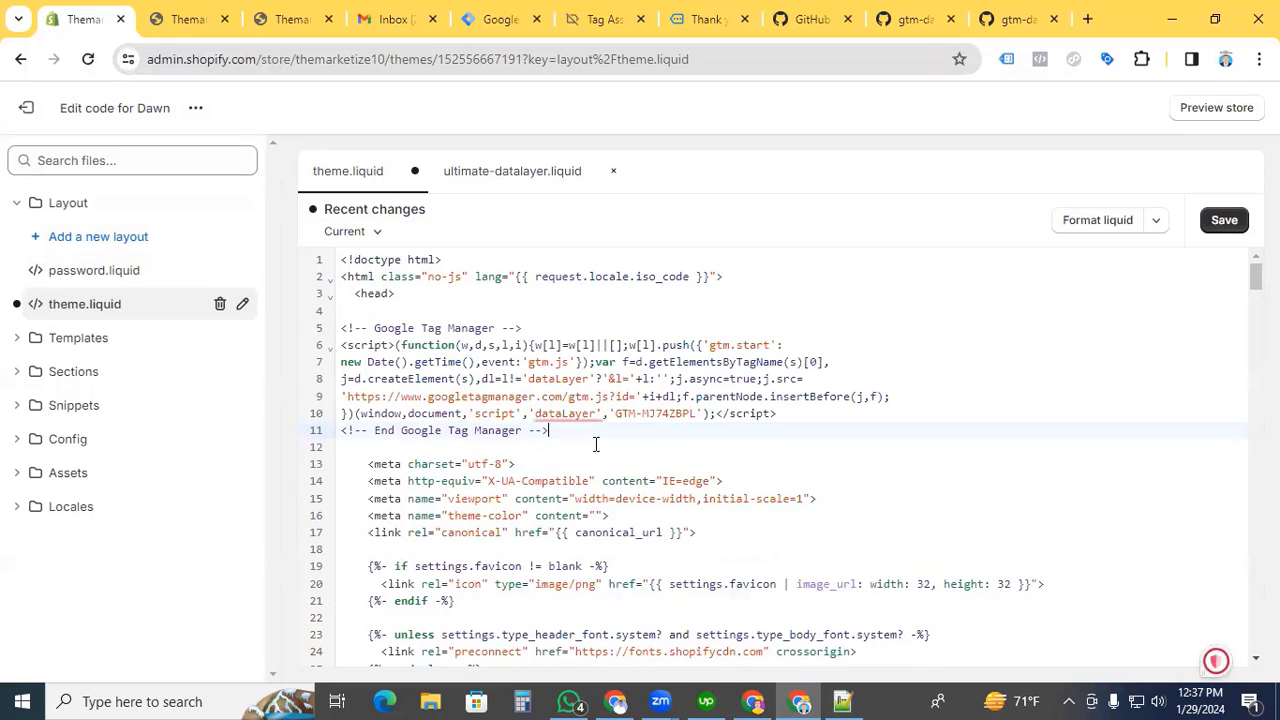
# Add {% render 'ultimate-datalayer' %} on the line after the GTM code and save theme.liquid.
pyautogui.press('enter')
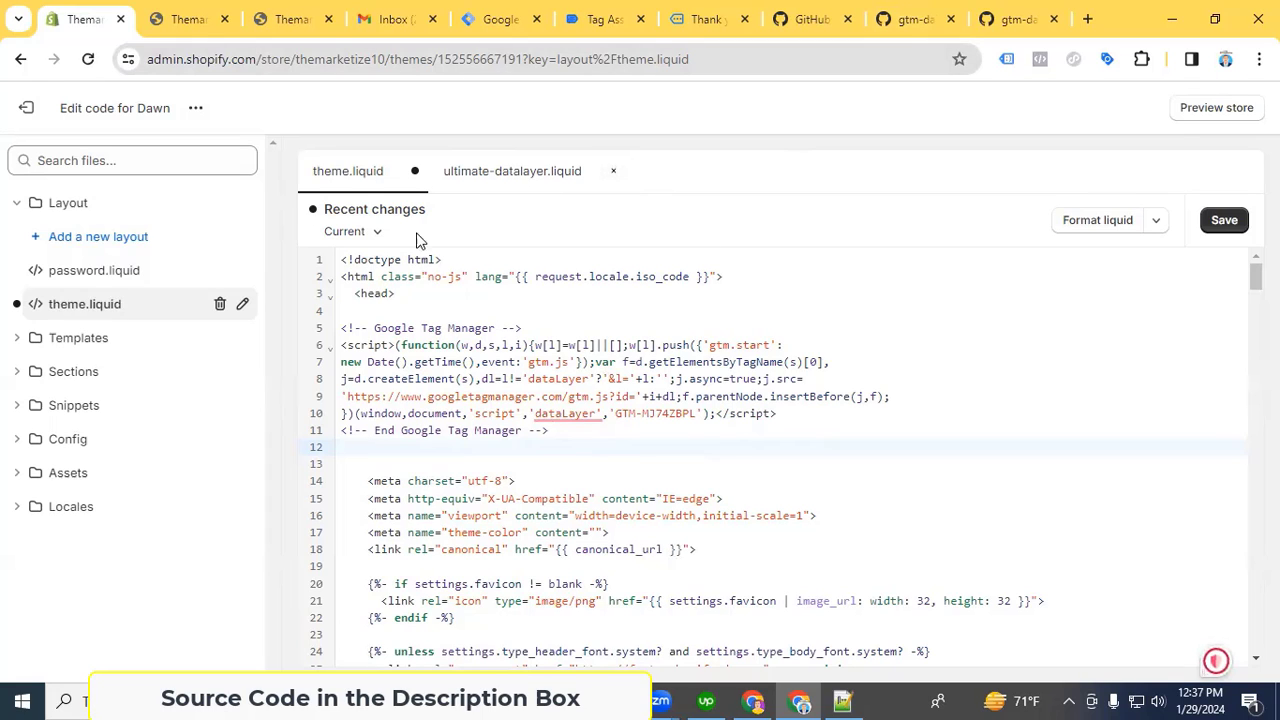
pyautogui.click(810, 20)
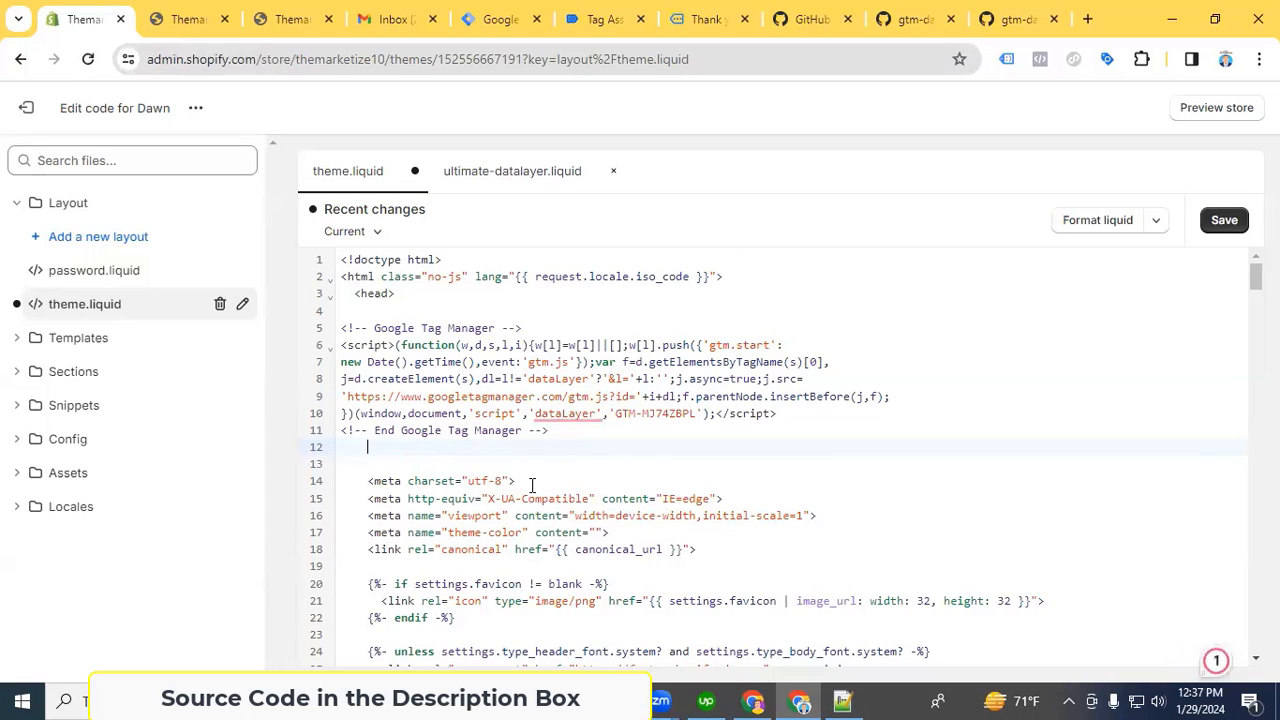
pyautogui.write("{% render 'ultimate-datalayer' %}")
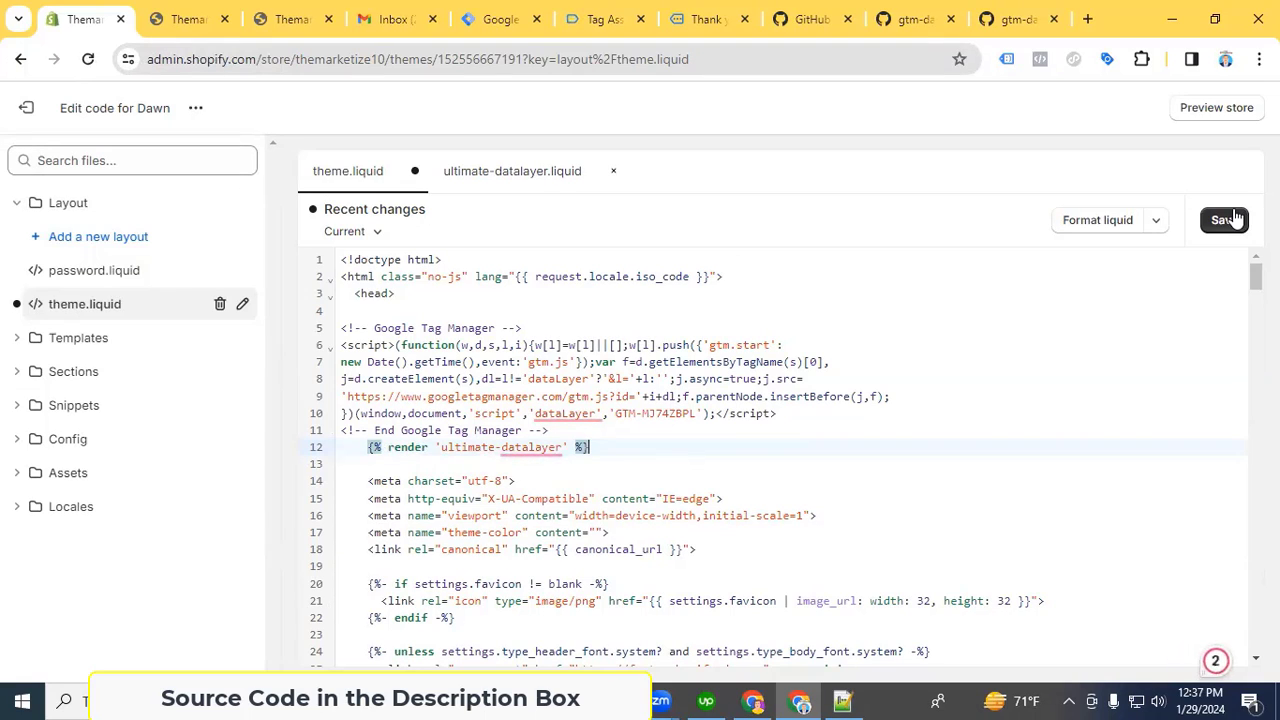
pyautogui.click(1224, 218)
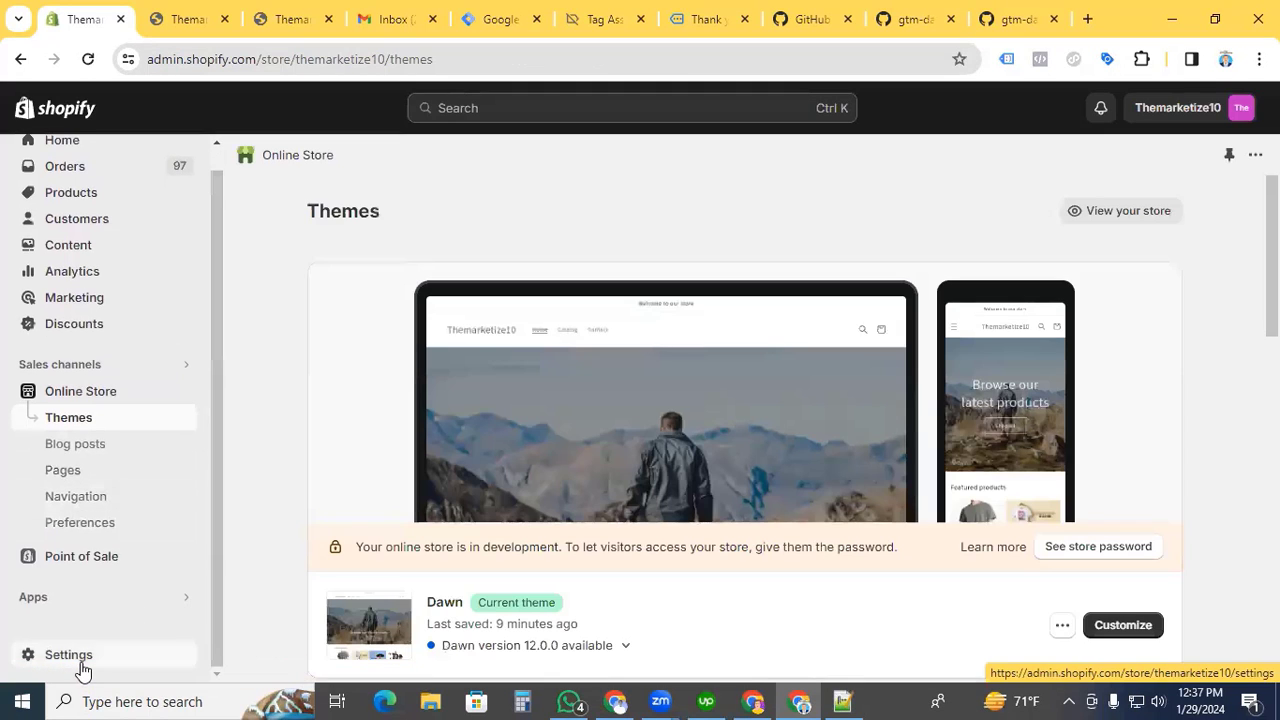
# Go to Settings > Checkout and scroll to the Additional scripts box.
pyautogui.click(68, 654)
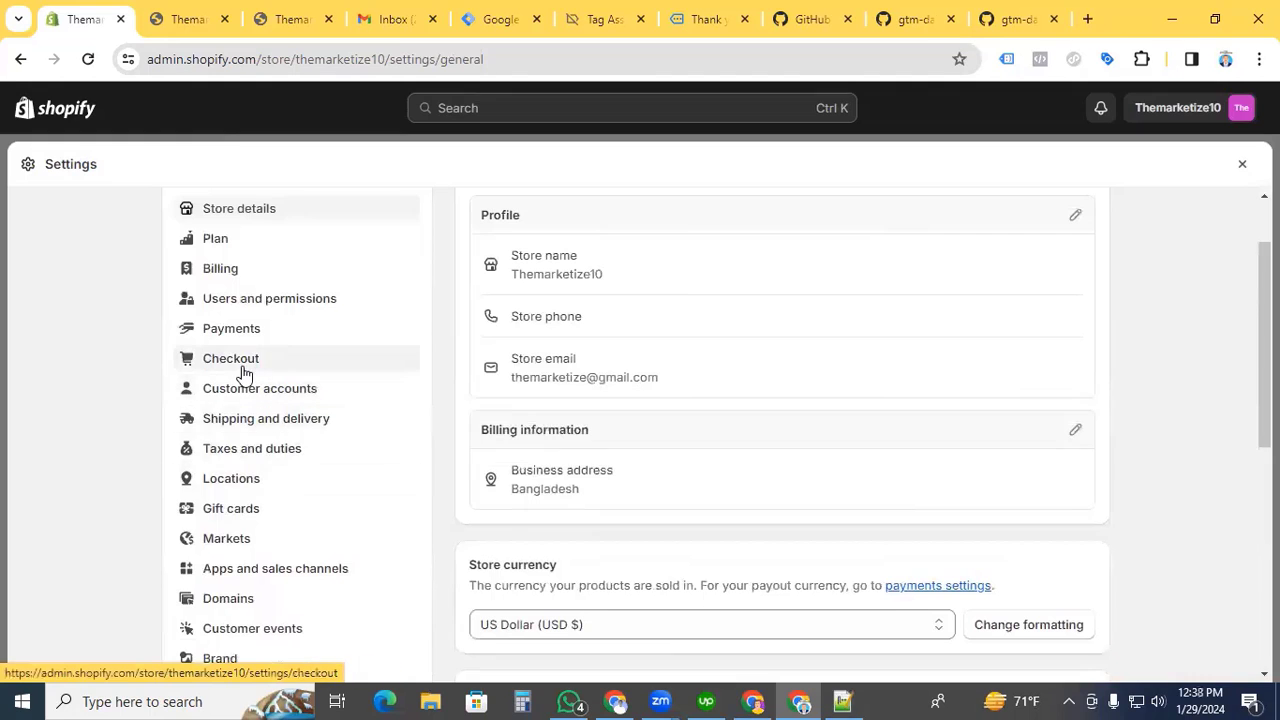
pyautogui.click(230, 358)
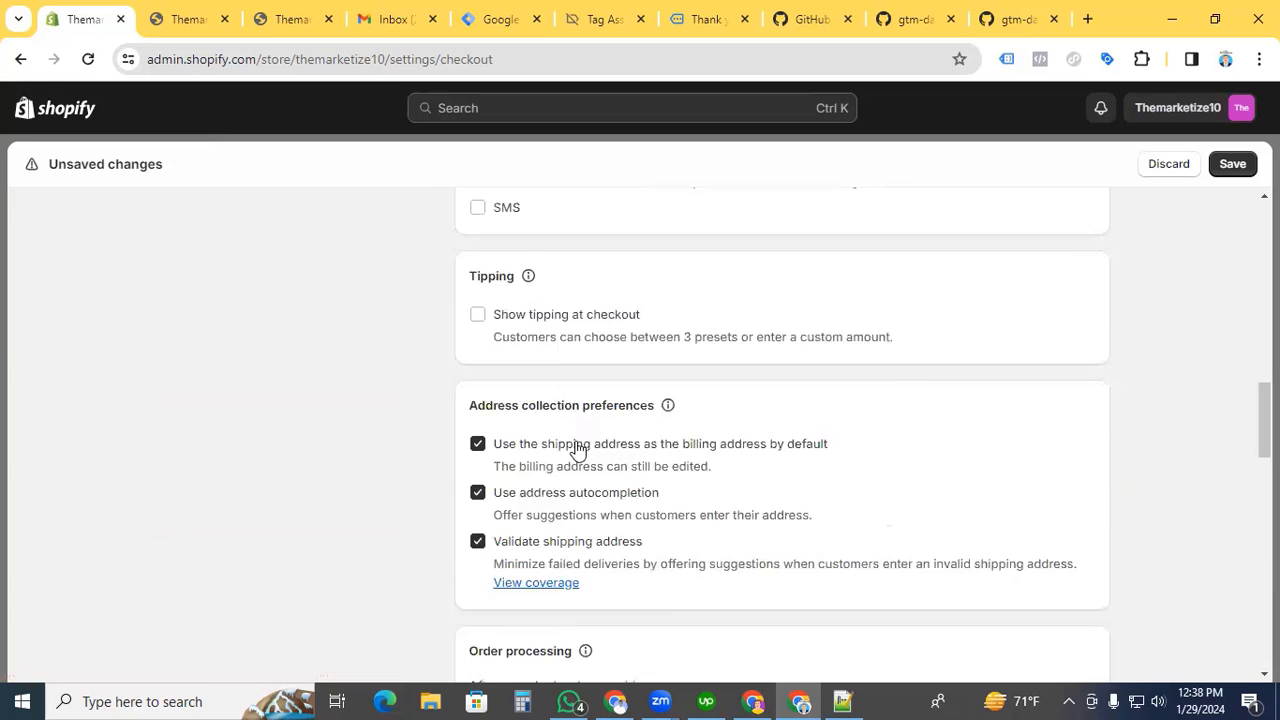
pyautogui.scroll(-3)
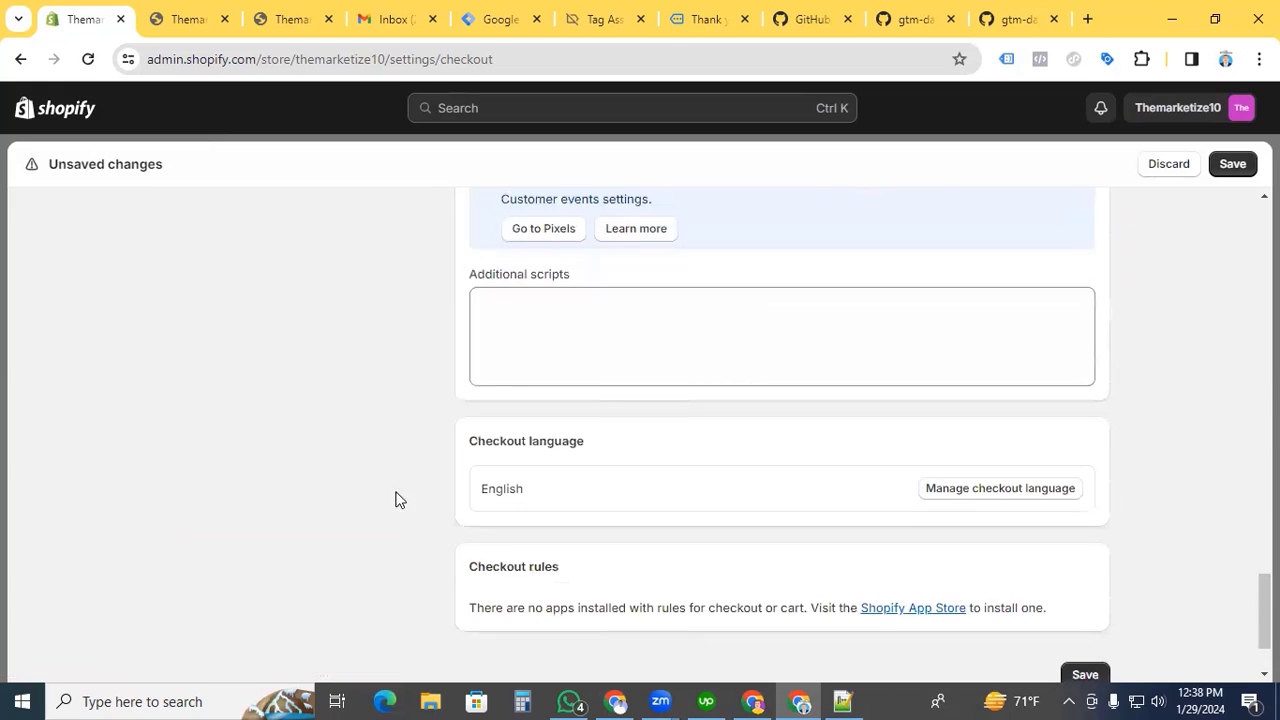
pyautogui.moveTo(820, 236)
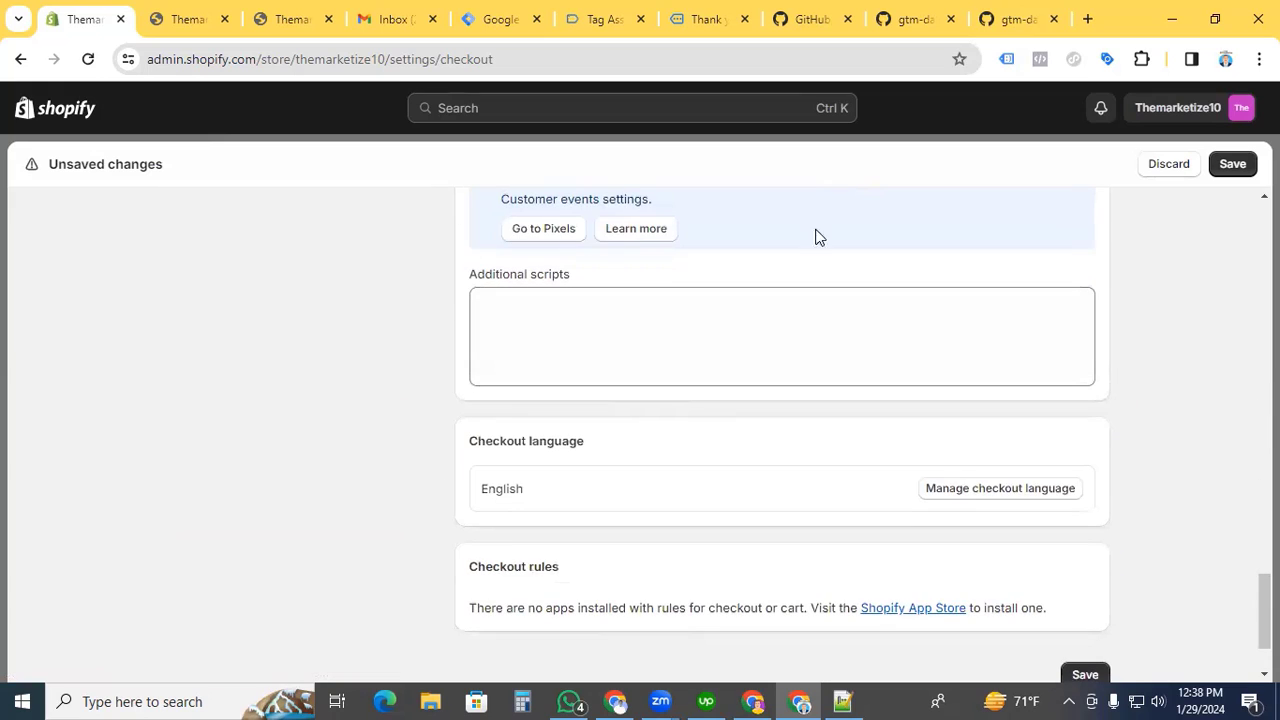
# Copy the raw checkout.liquid code from GitHub and return to the checkout settings.
pyautogui.click(1016, 20)
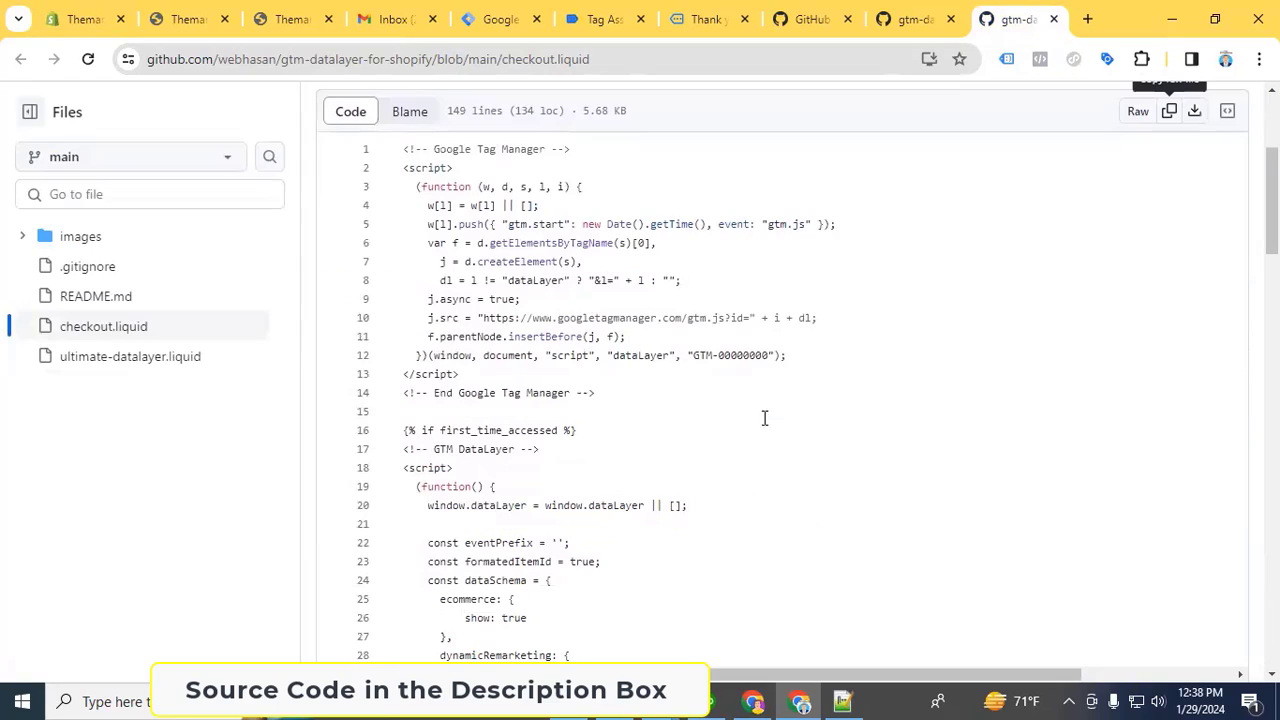
pyautogui.click(76, 20)
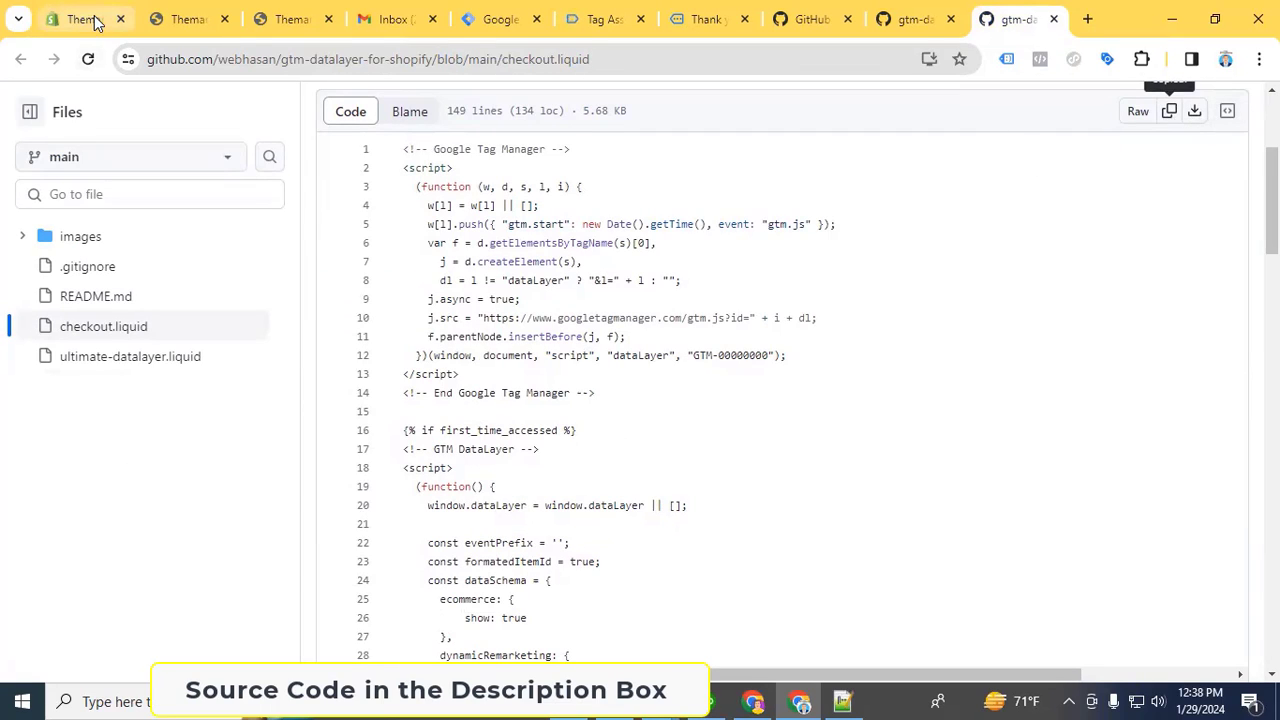
pyautogui.click(76, 20)
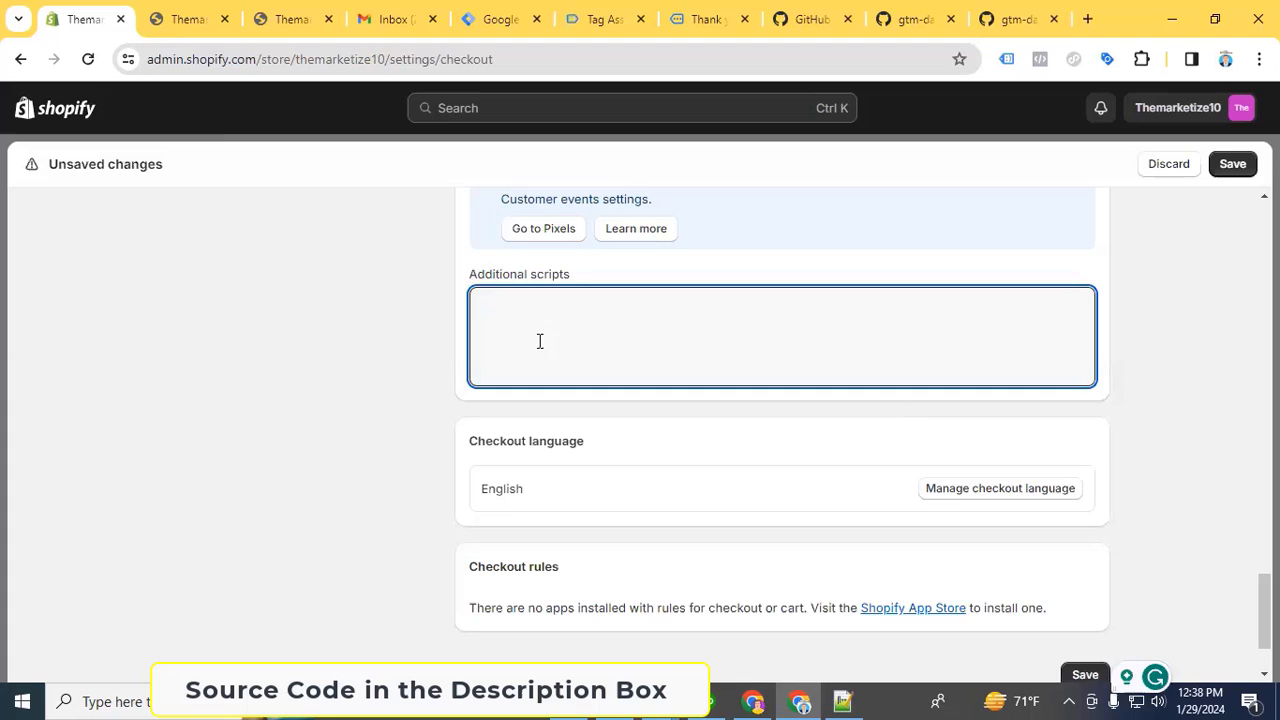
# Paste the checkout.liquid data layer code into Additional scripts and select the placeholder GTM-00000000 ID to replace.
pyautogui.write("business_vertical: 'retail'")
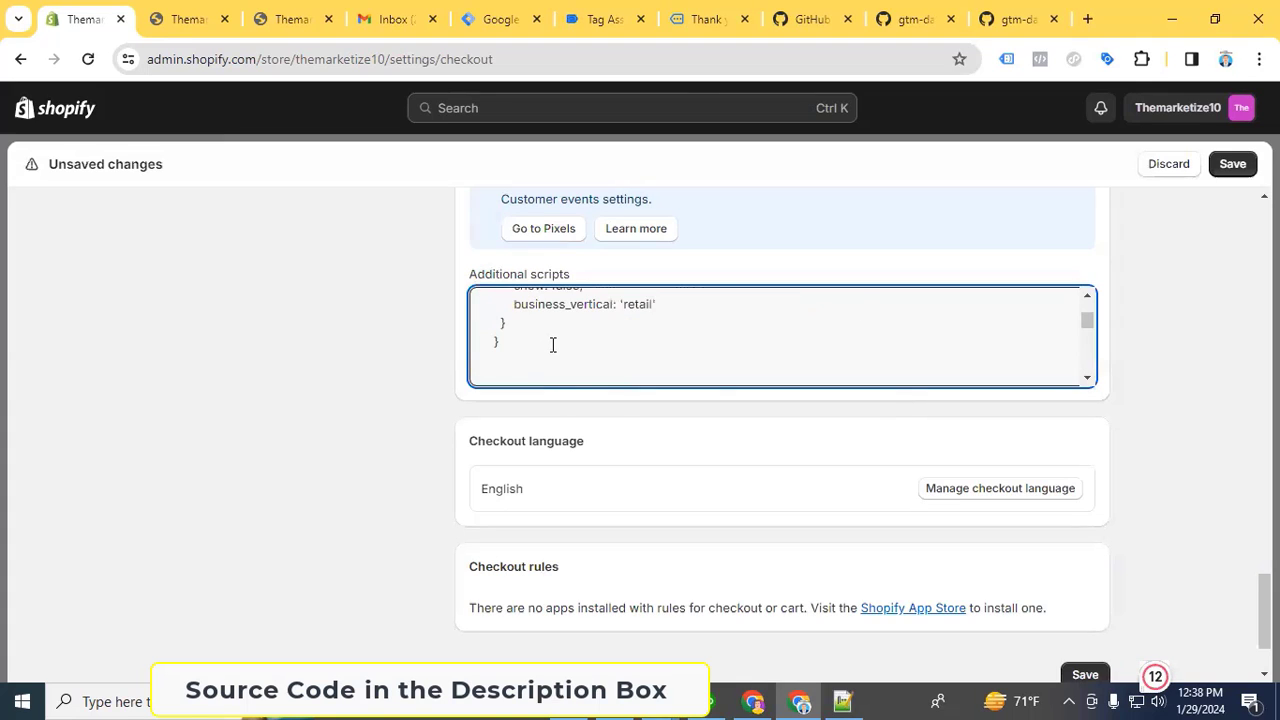
pyautogui.scroll(-3)
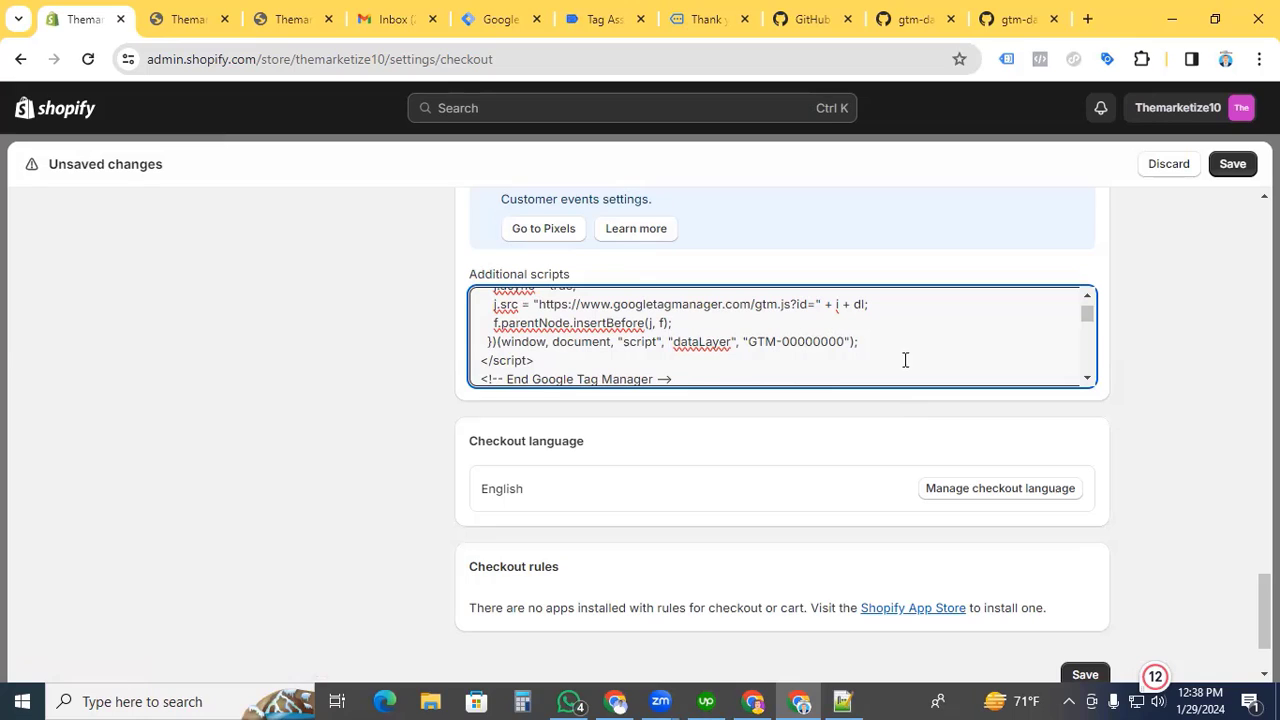
pyautogui.click(496, 18)
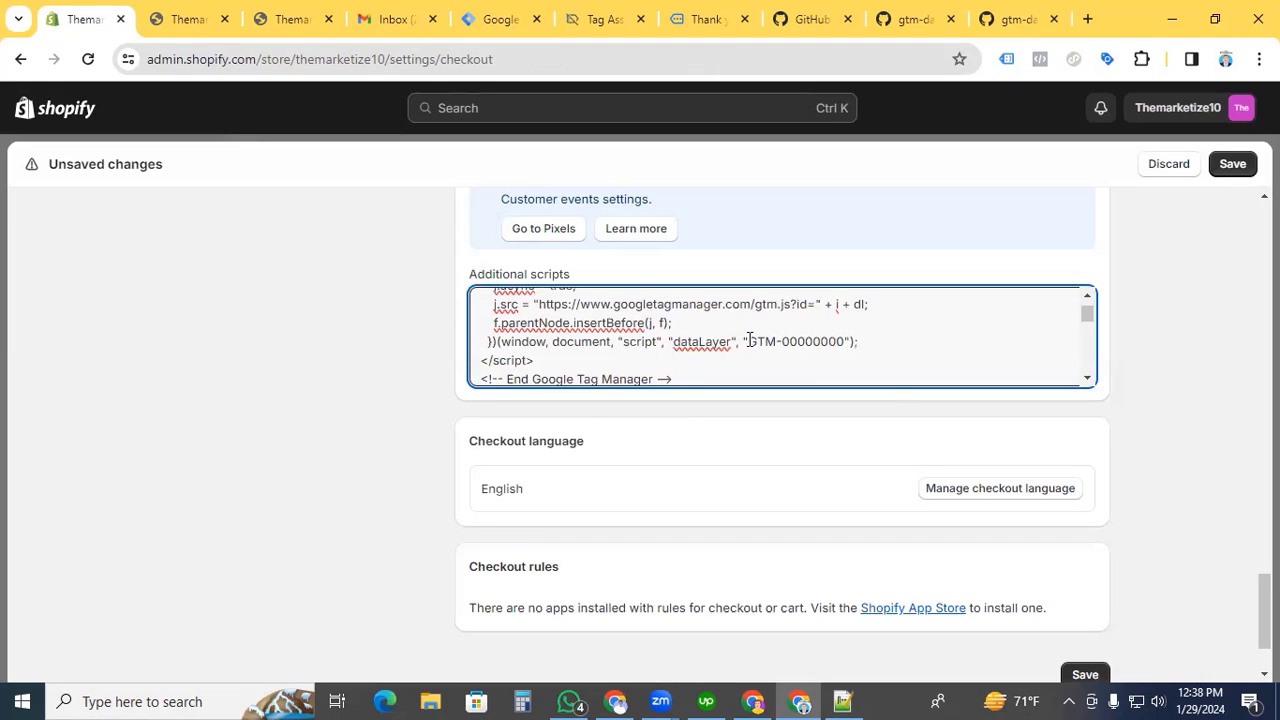
pyautogui.click(1232, 164)
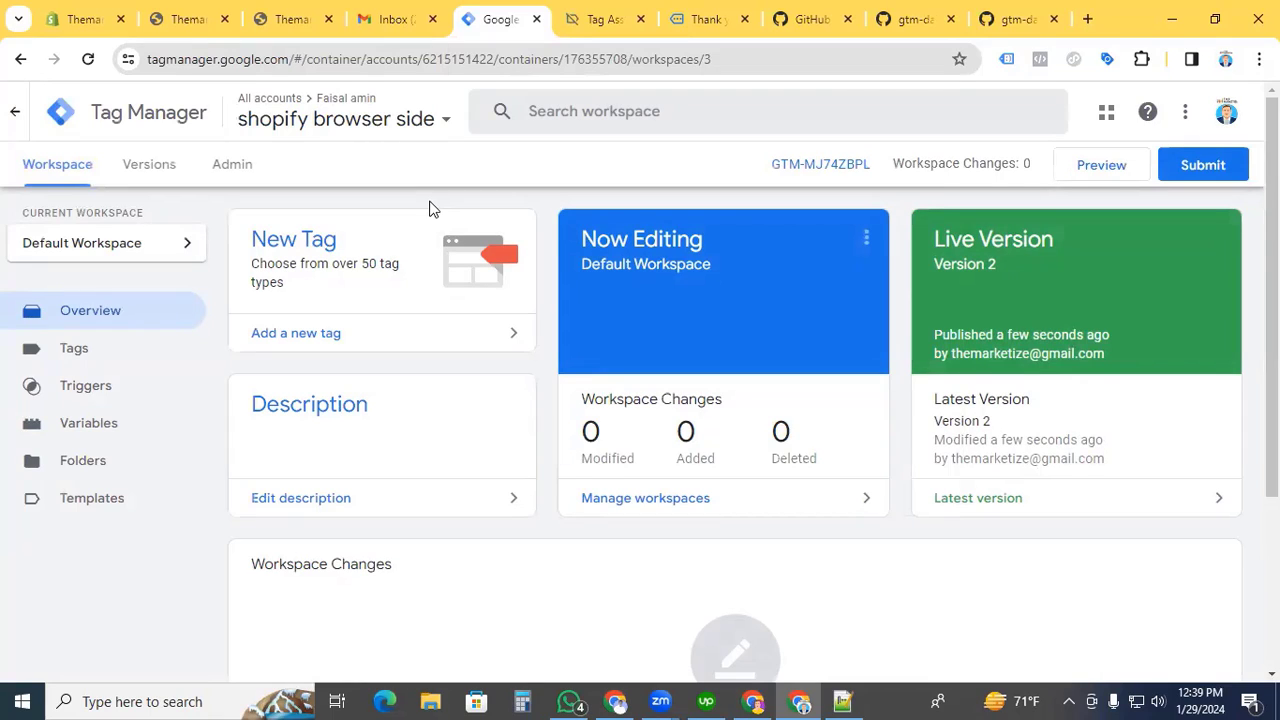
pyautogui.moveTo(1100, 164)
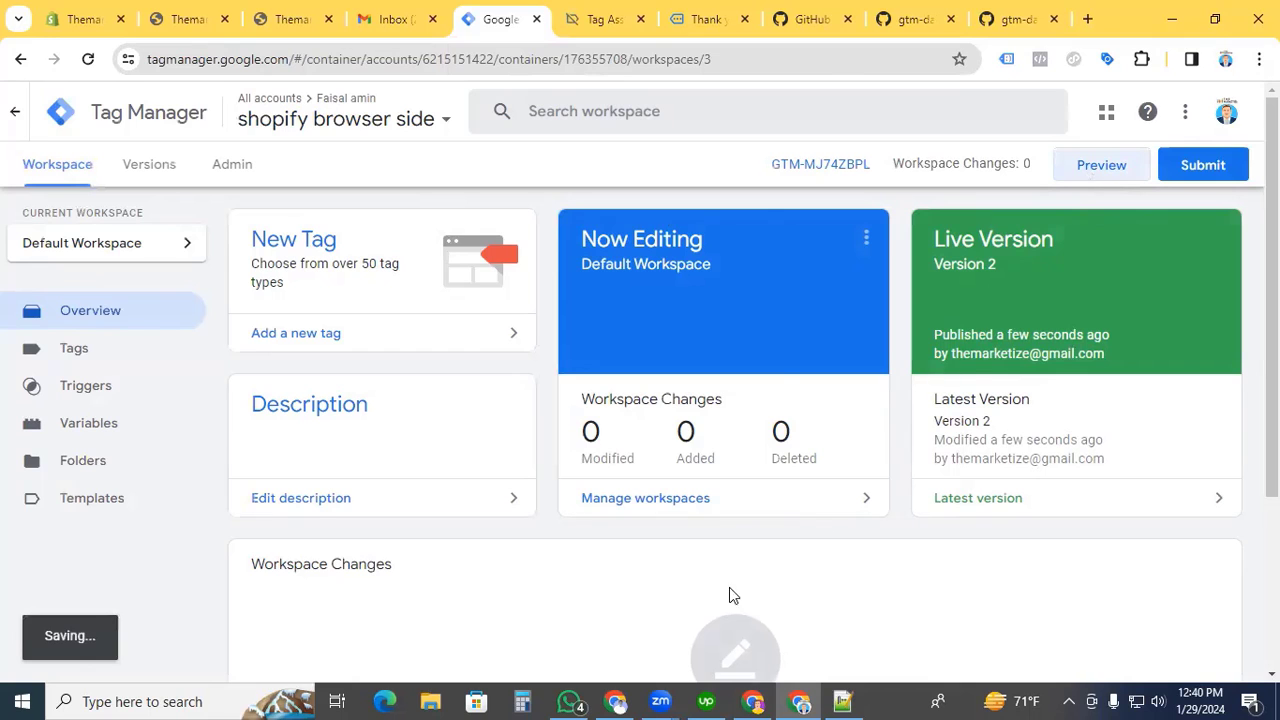
# Connect the Shopify storefront to the Tag Manager preview debug session.
pyautogui.click(700, 20)
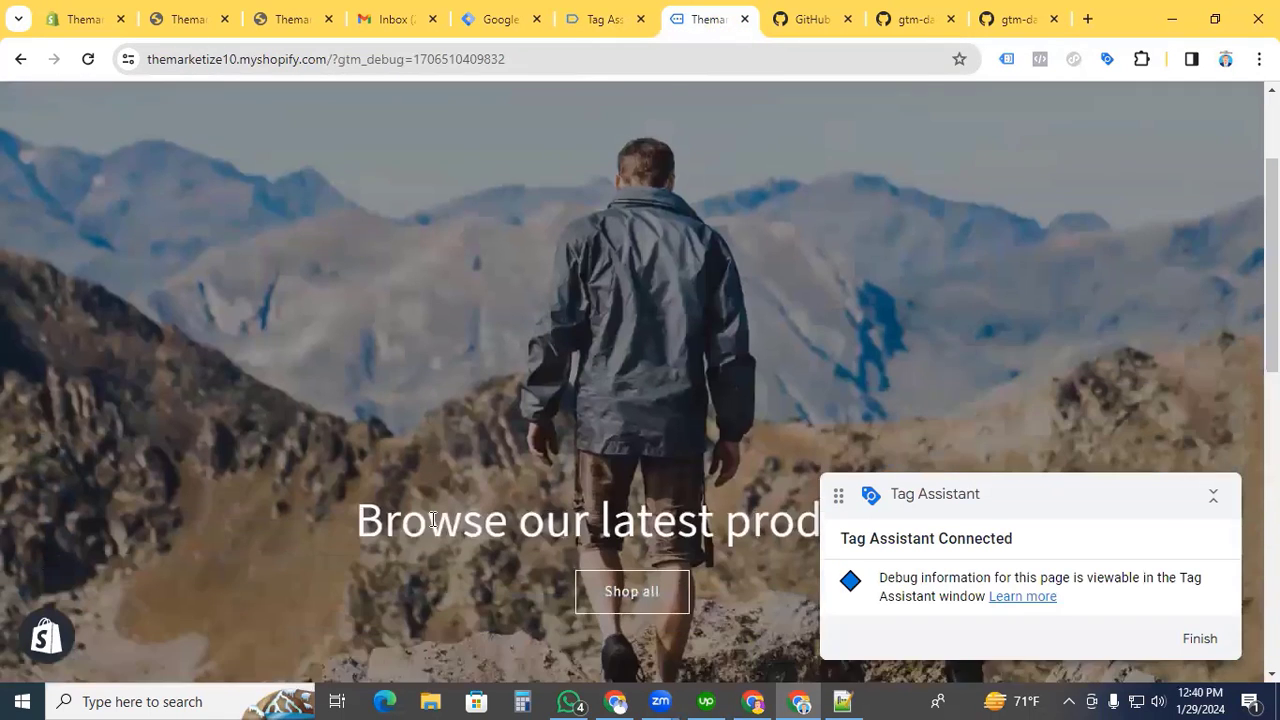
# View the Best T-Shirt Printer product and confirm the view_item event in Tag Assistant.
pyautogui.scroll(-3)
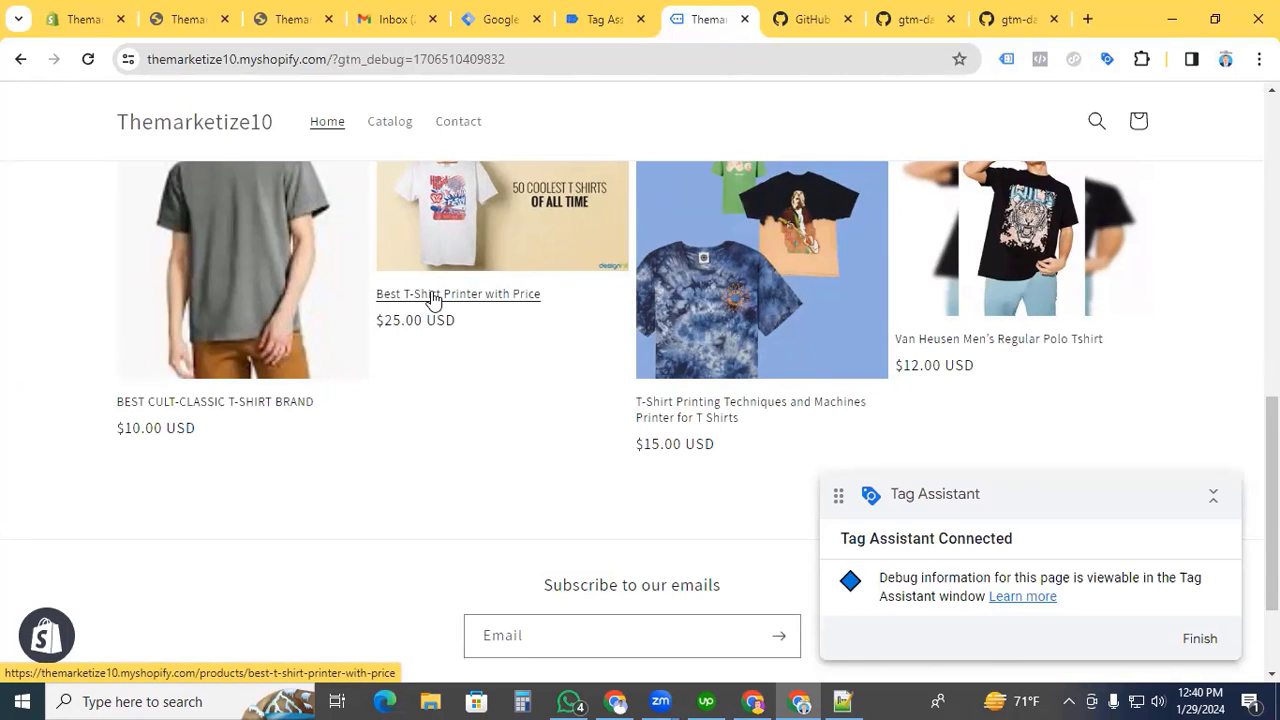
pyautogui.click(456, 292)
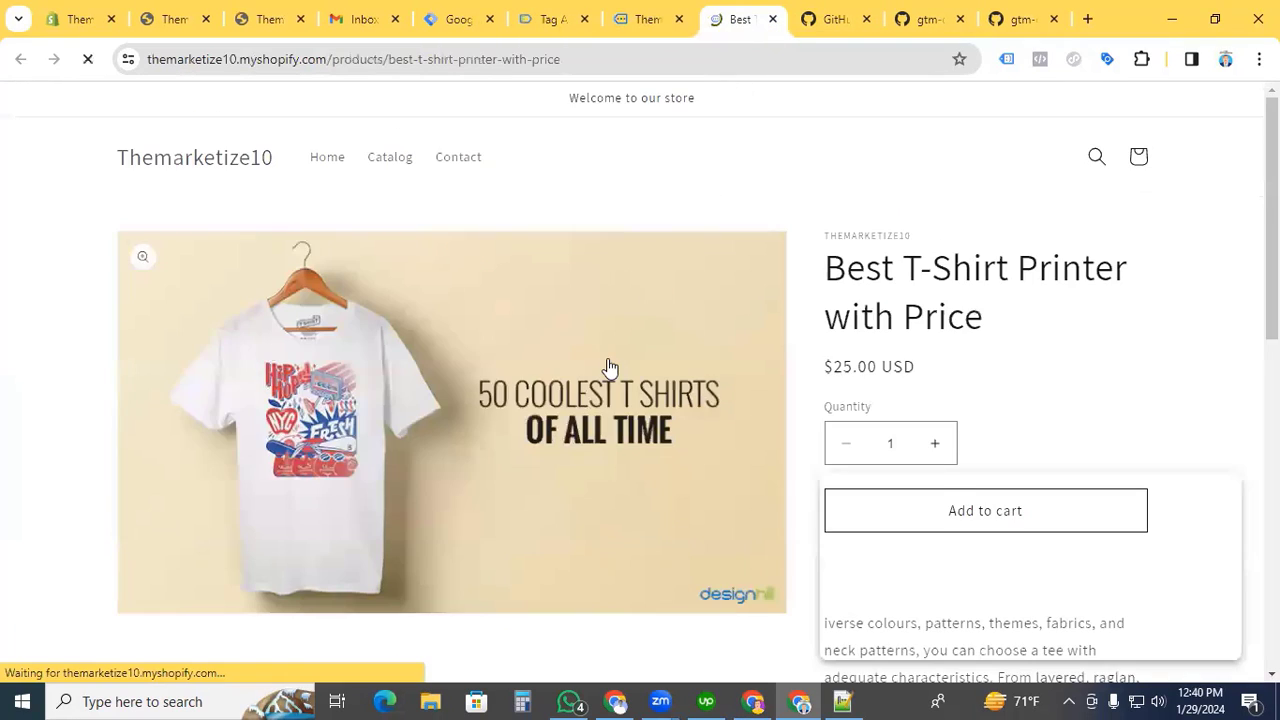
pyautogui.click(552, 18)
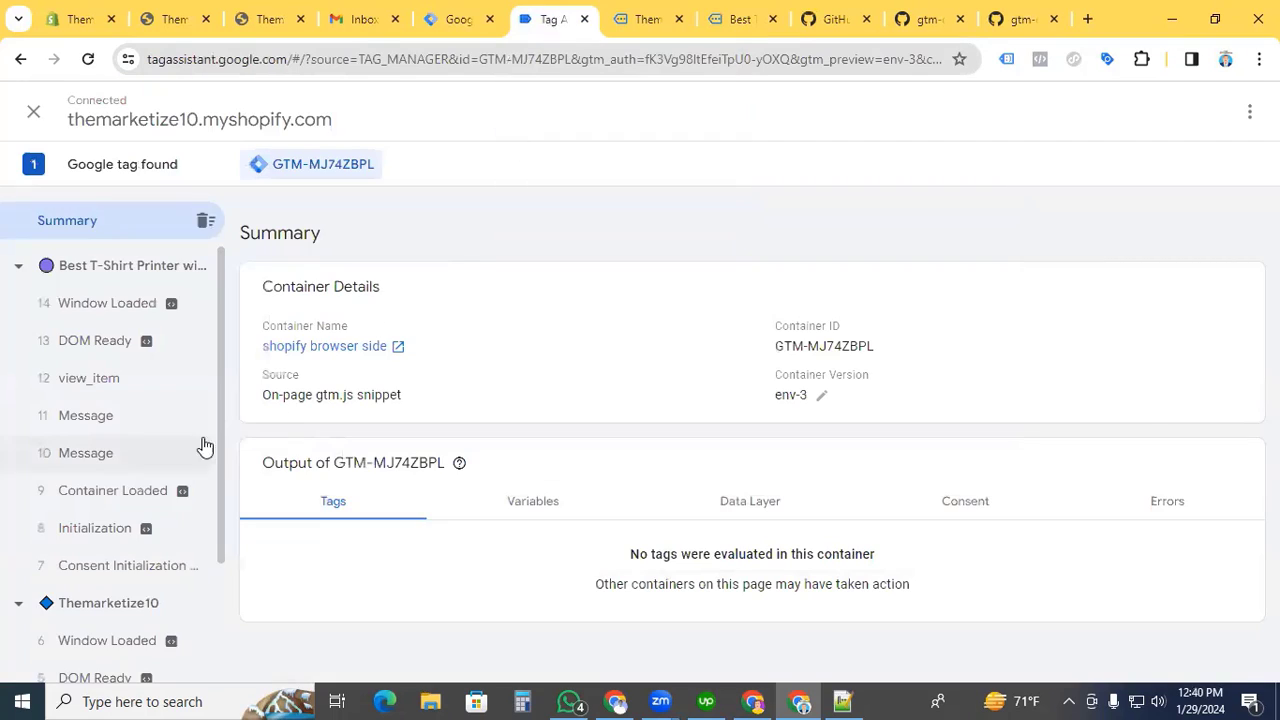
pyautogui.click(88, 376)
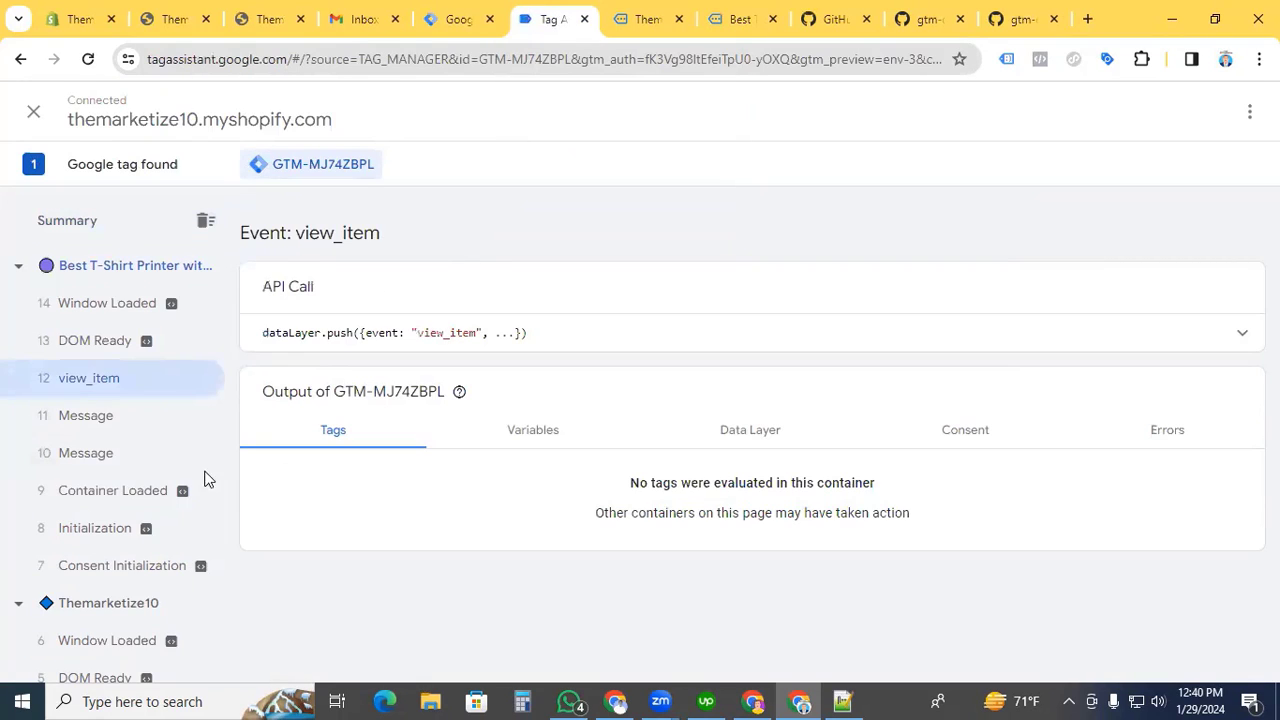
# Add the T-shirt to cart and inspect the add_to_cart dataLayer push with its ecommerce item details.
pyautogui.click(744, 18)
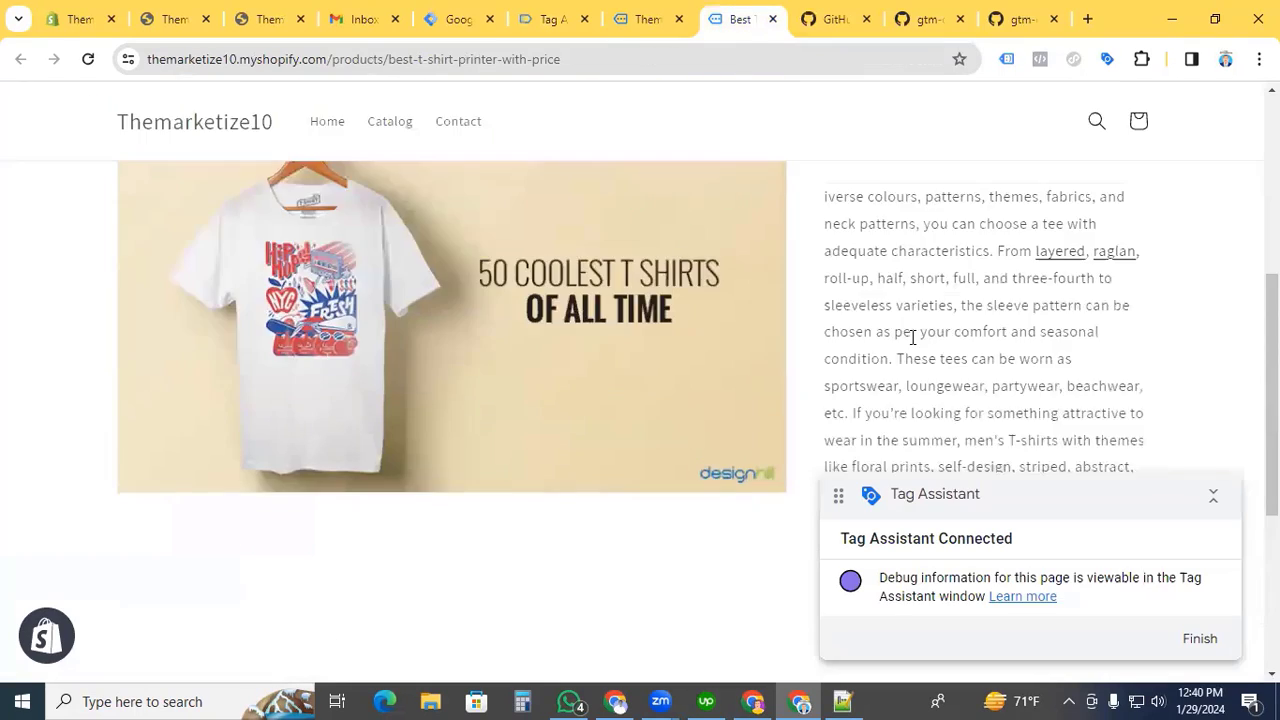
pyautogui.scroll(3)
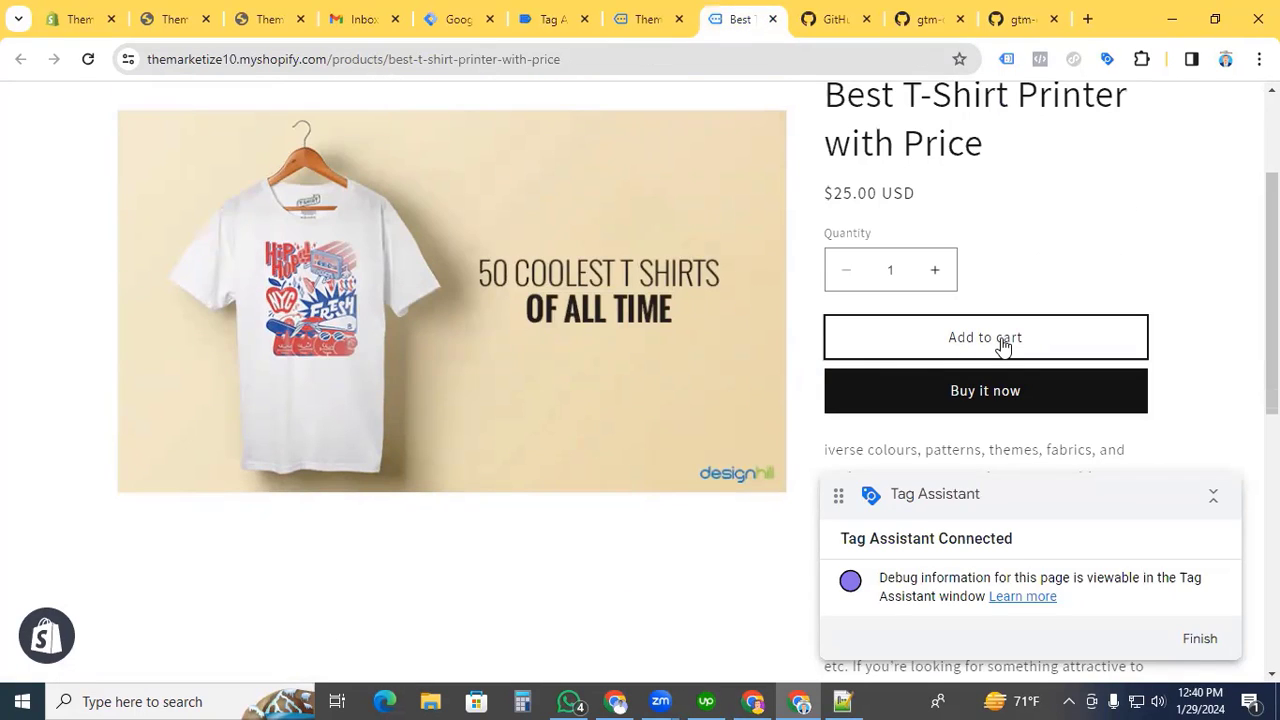
pyautogui.click(984, 336)
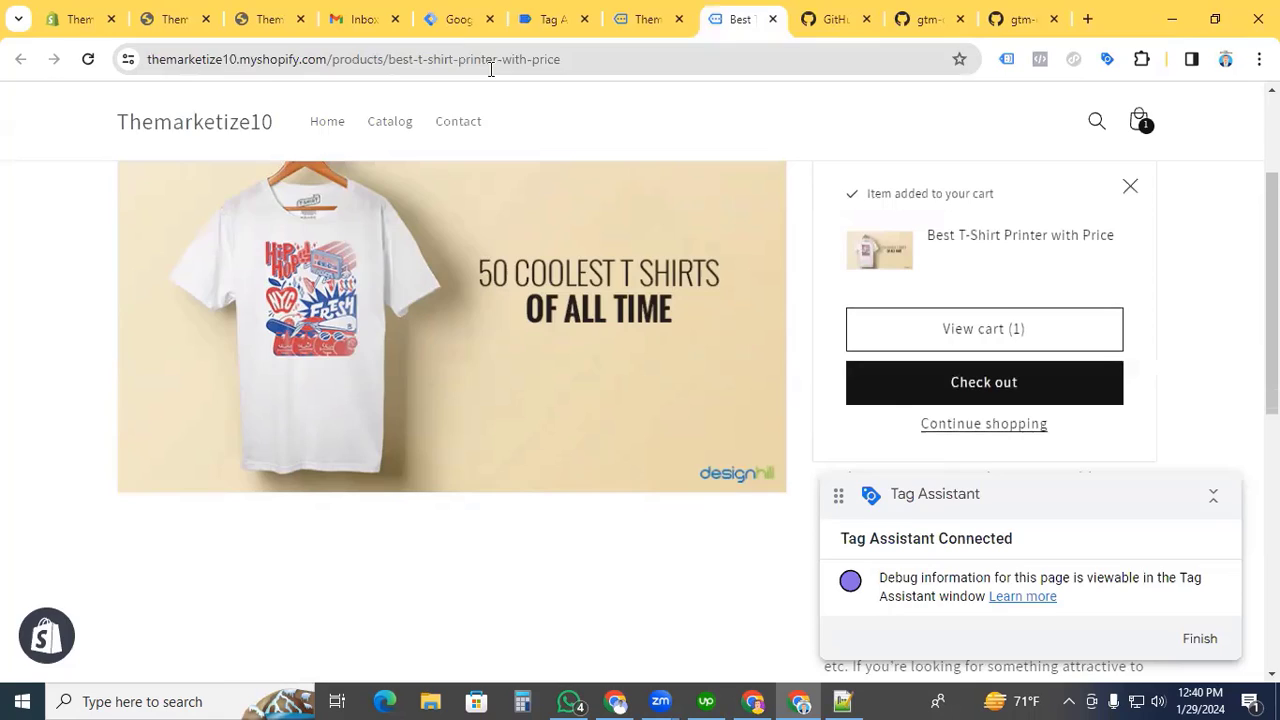
pyautogui.click(552, 20)
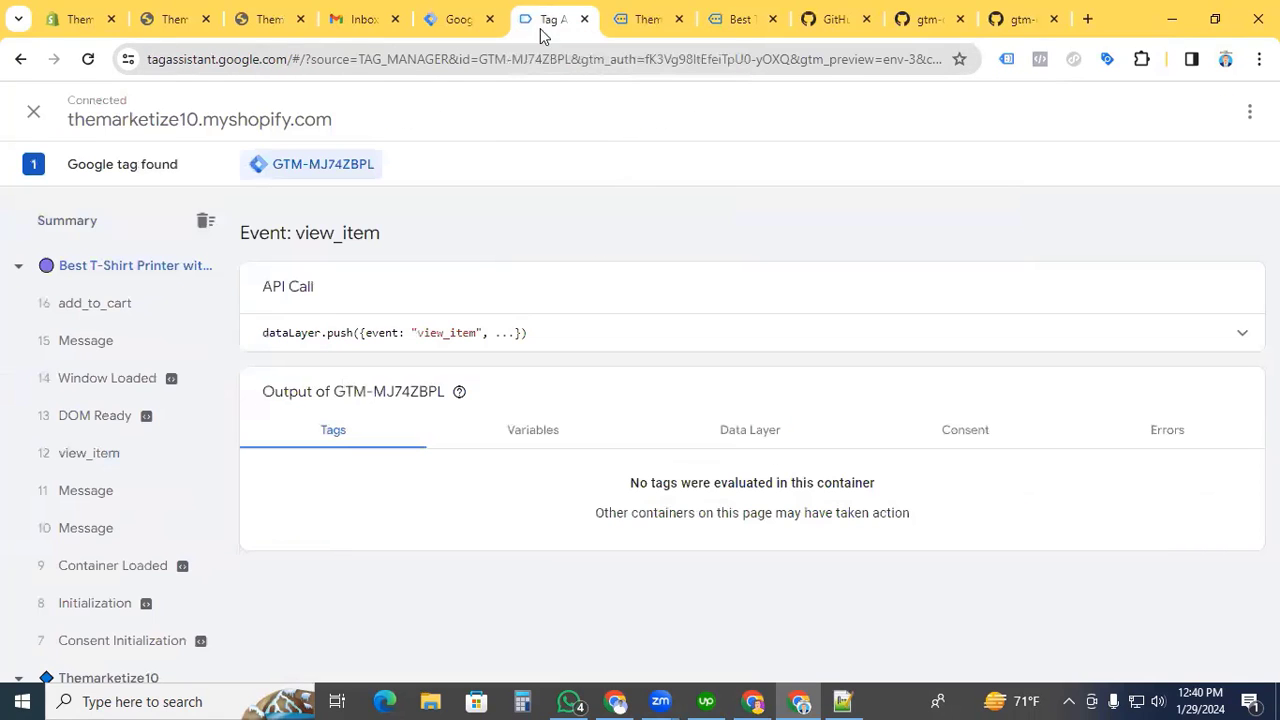
pyautogui.click(96, 304)
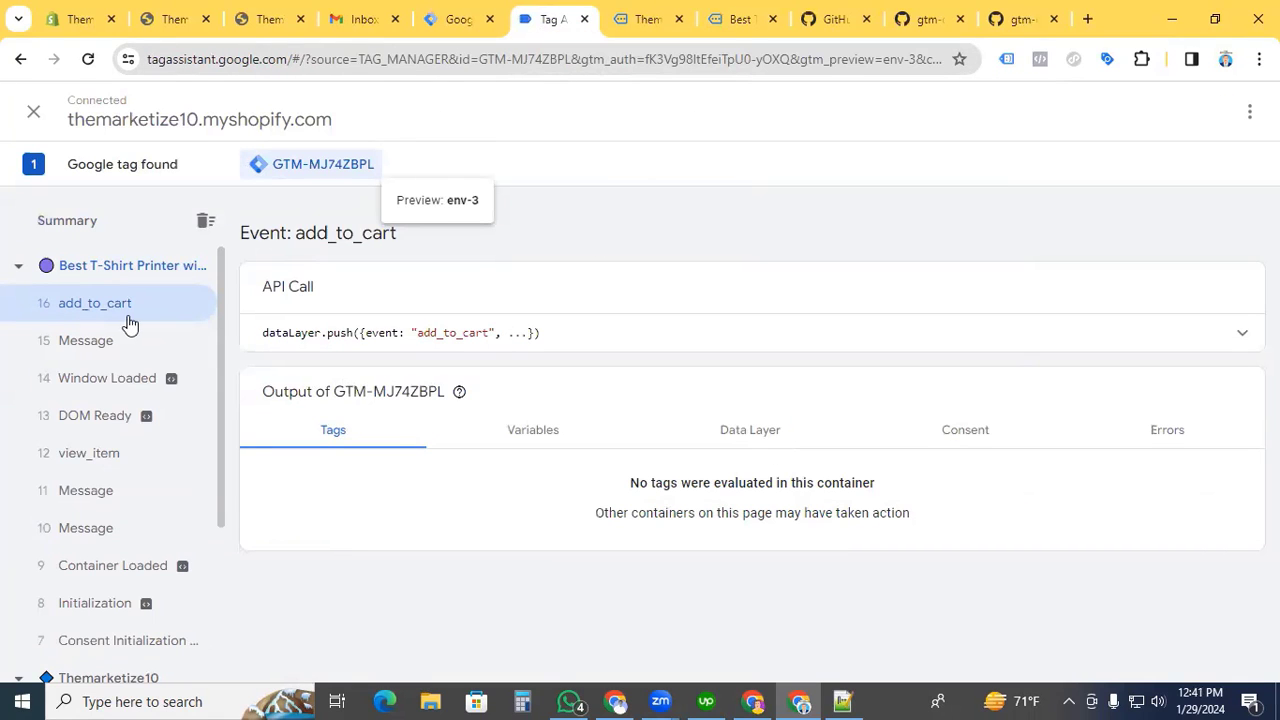
pyautogui.click(1242, 332)
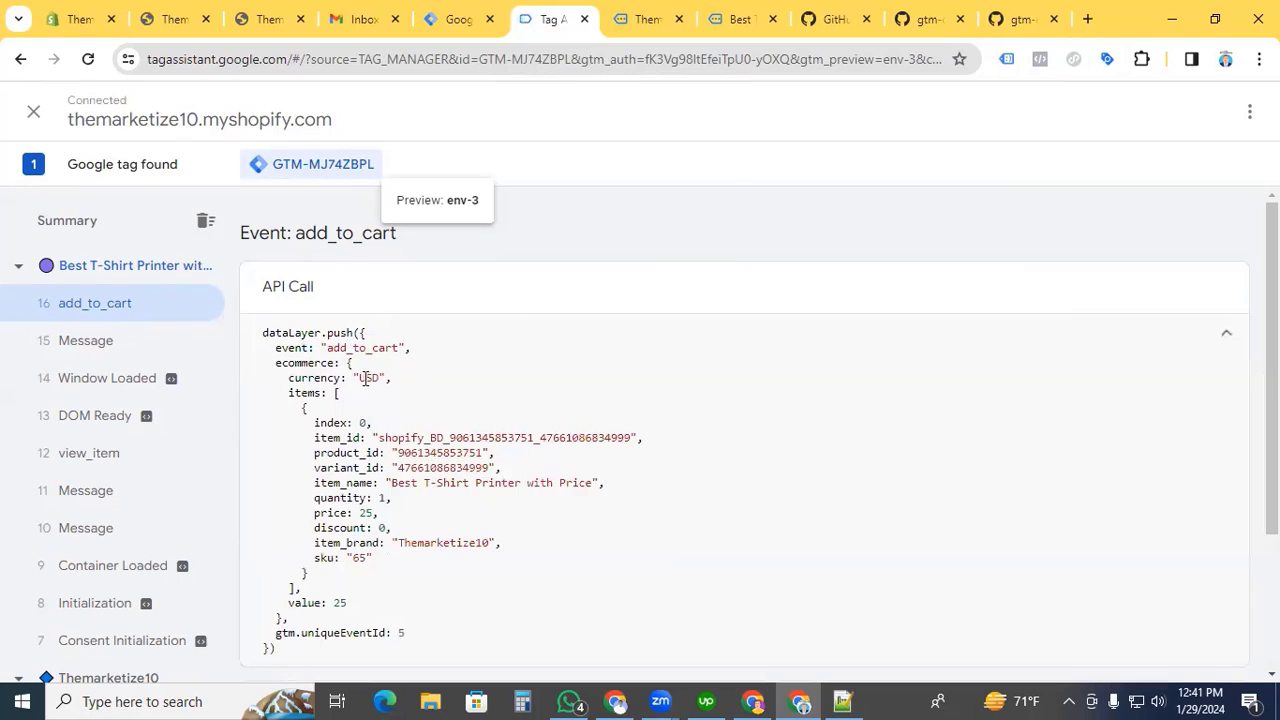
pyautogui.scroll(-3)
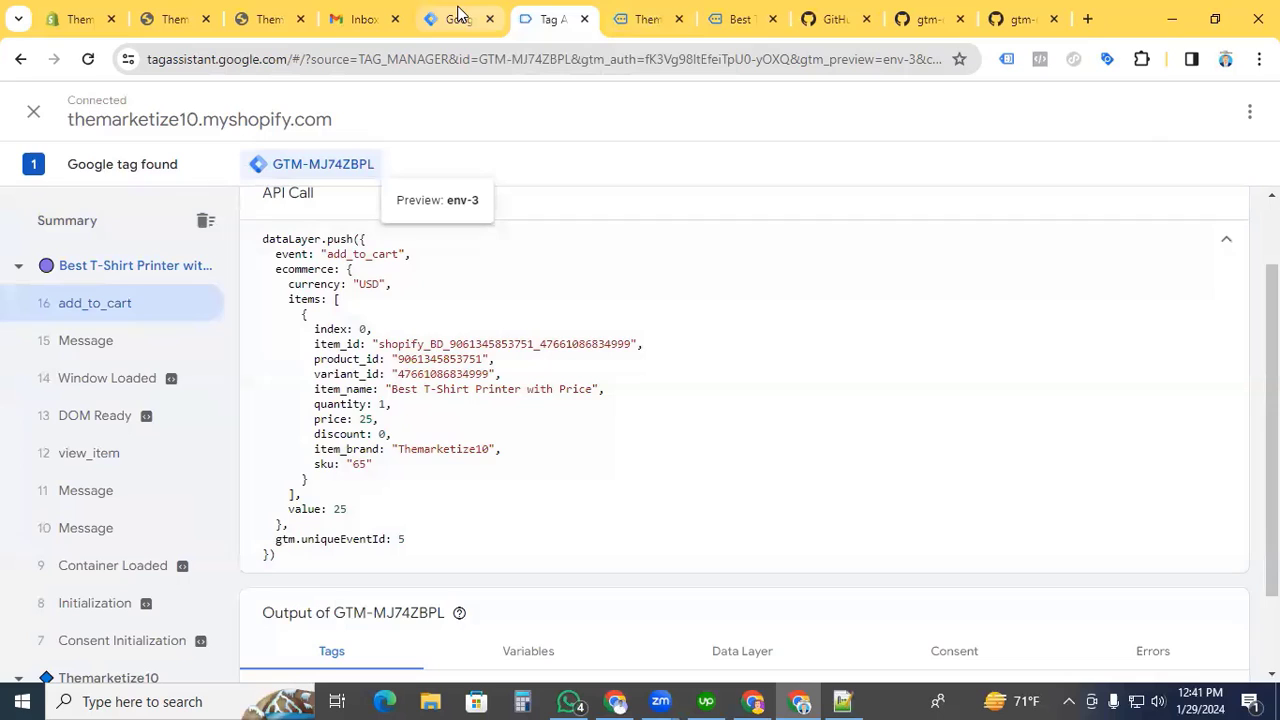
# Check out with the cart item and confirm the begin_checkout event in Tag Assistant.
pyautogui.click(740, 20)
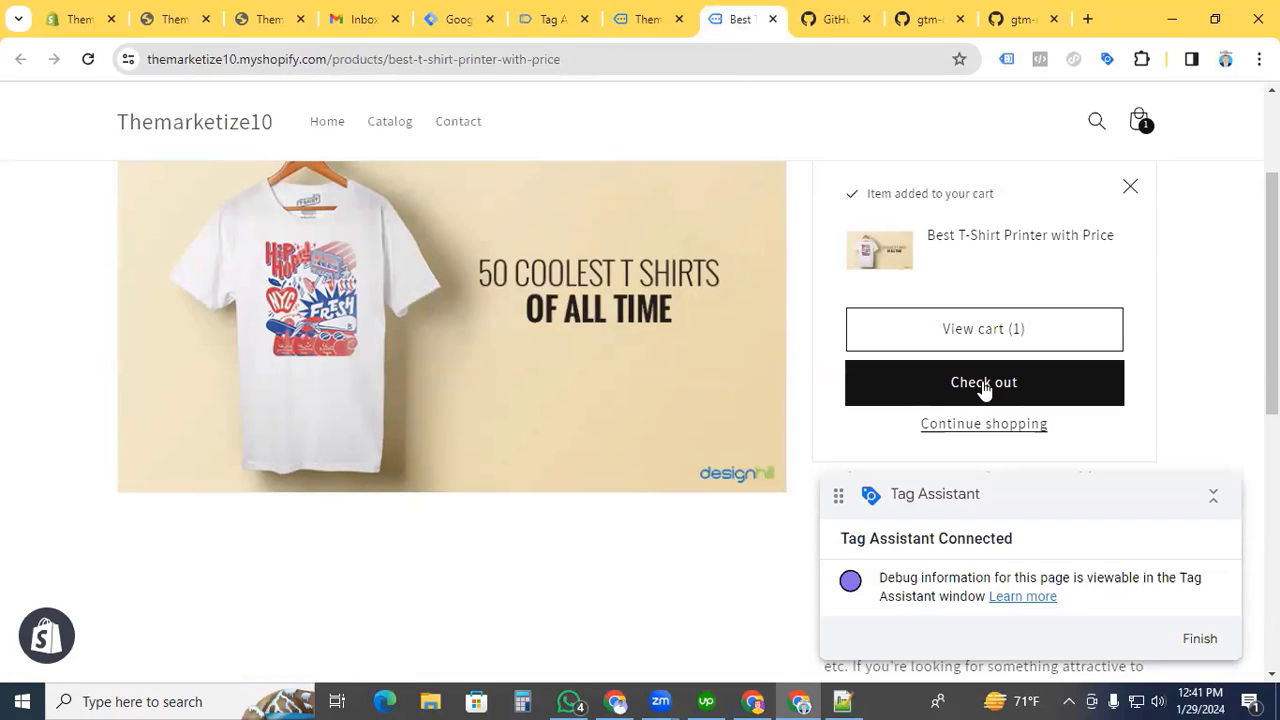
pyautogui.click(984, 382)
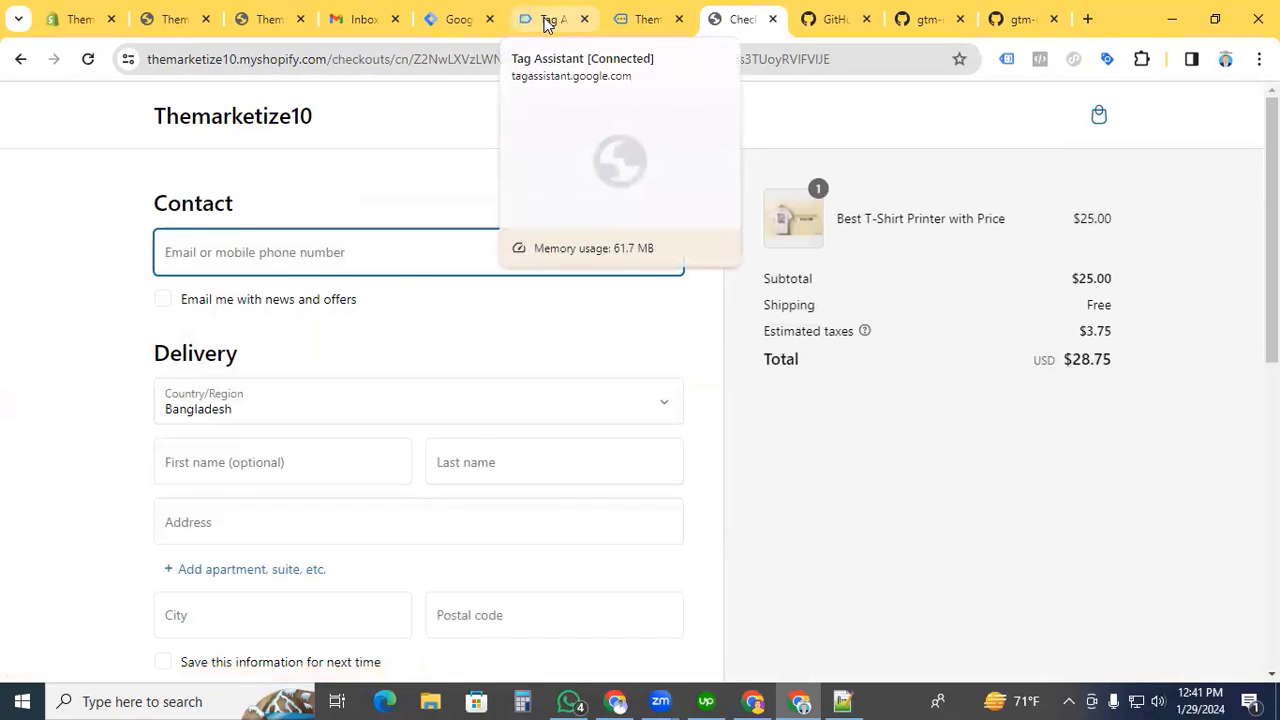
pyautogui.click(552, 18)
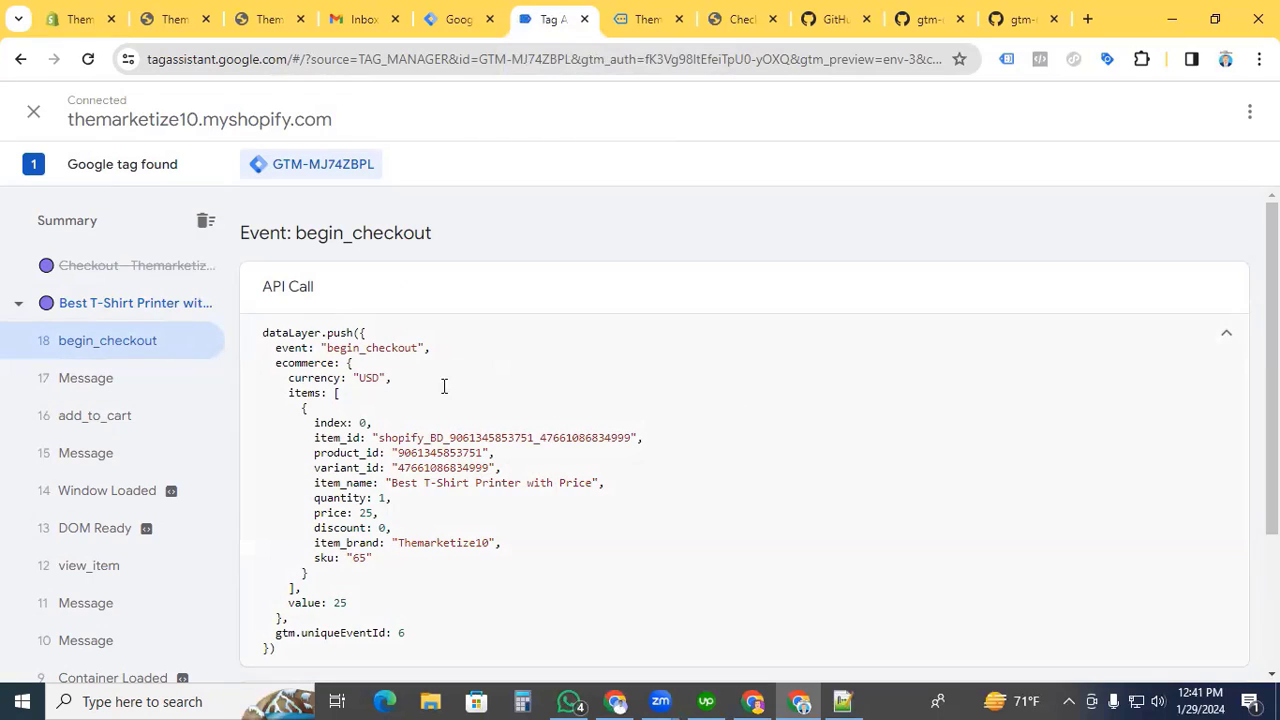
# Complete the test order at checkout and confirm the purchase event in Tag Assistant.
pyautogui.click(742, 18)
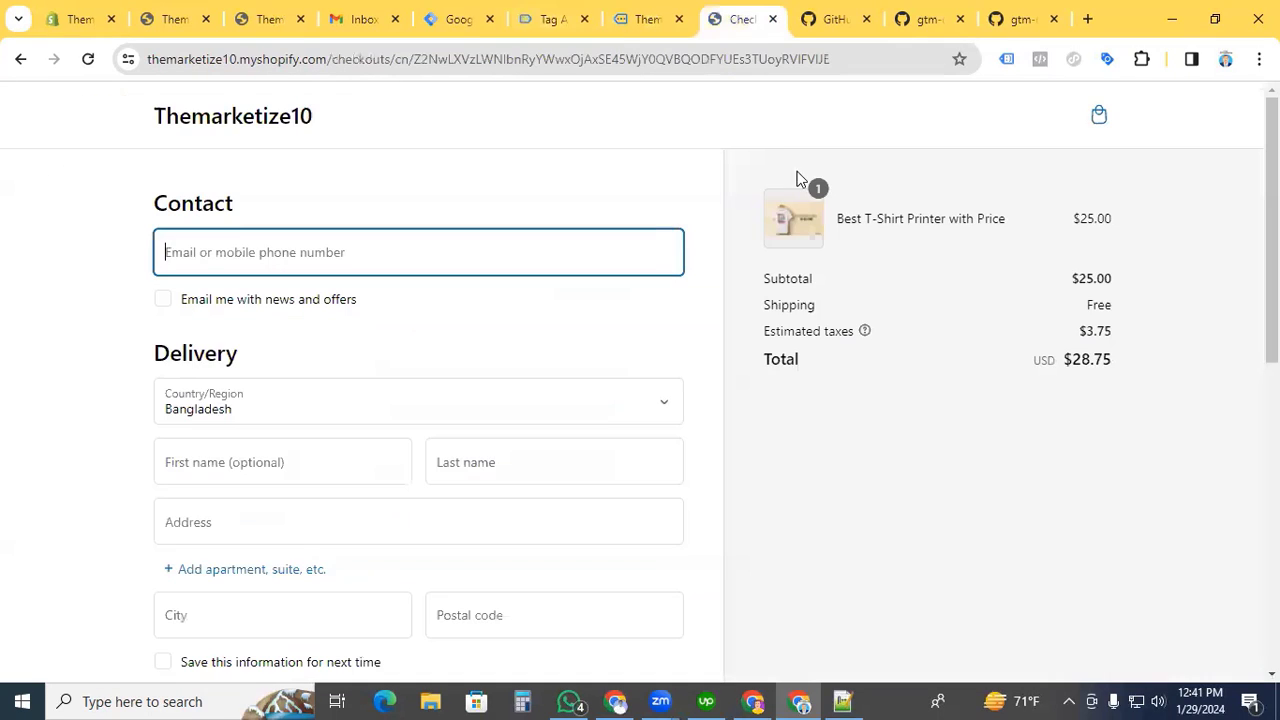
pyautogui.moveTo(100, 276)
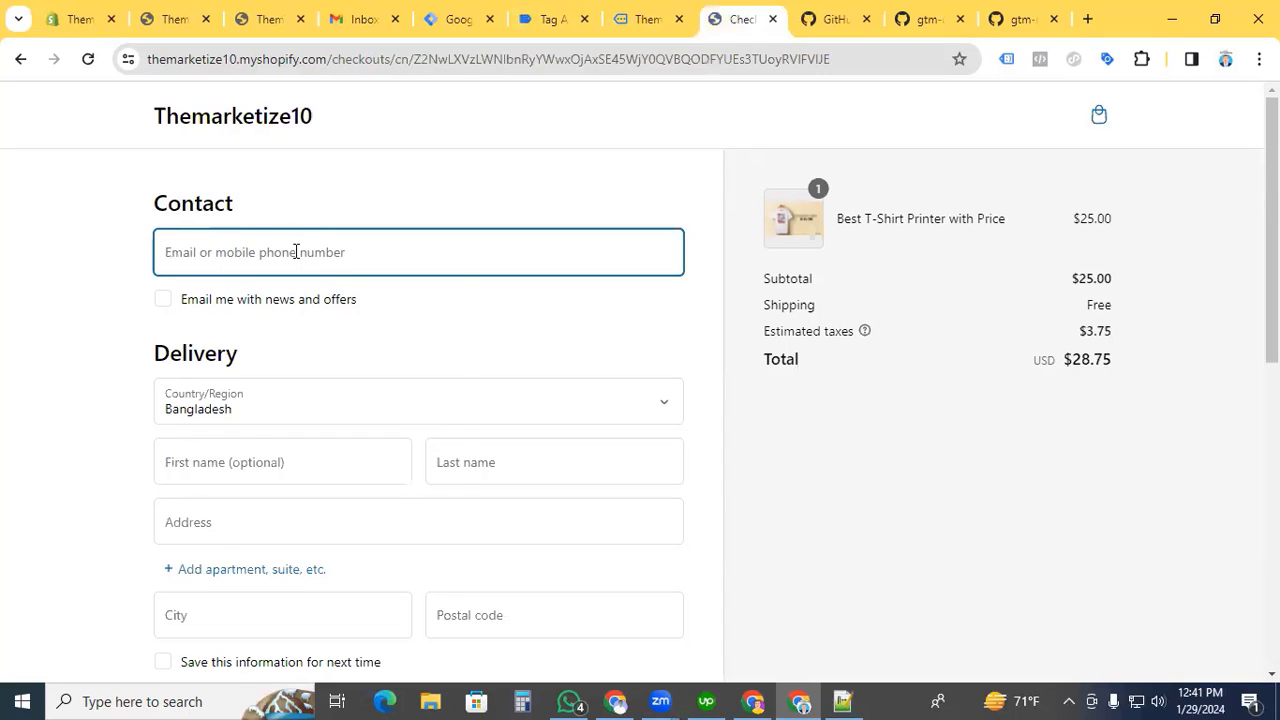
pyautogui.write('am')
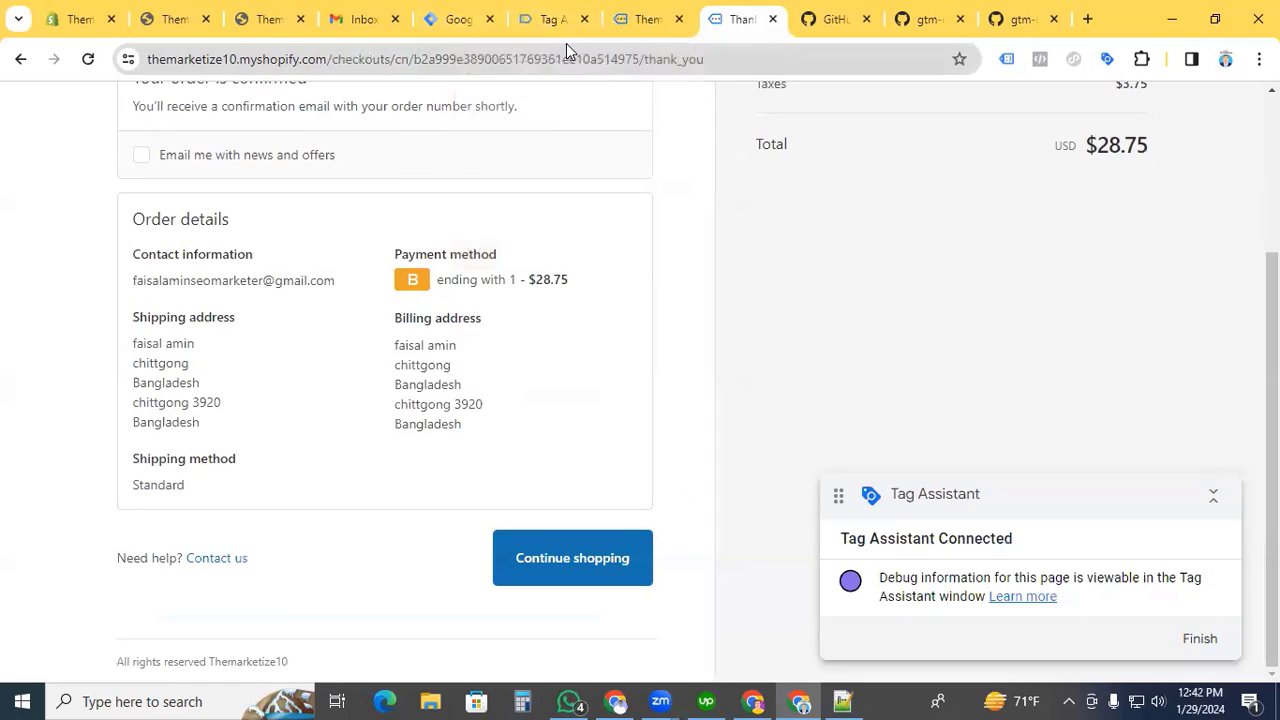
pyautogui.click(548, 18)
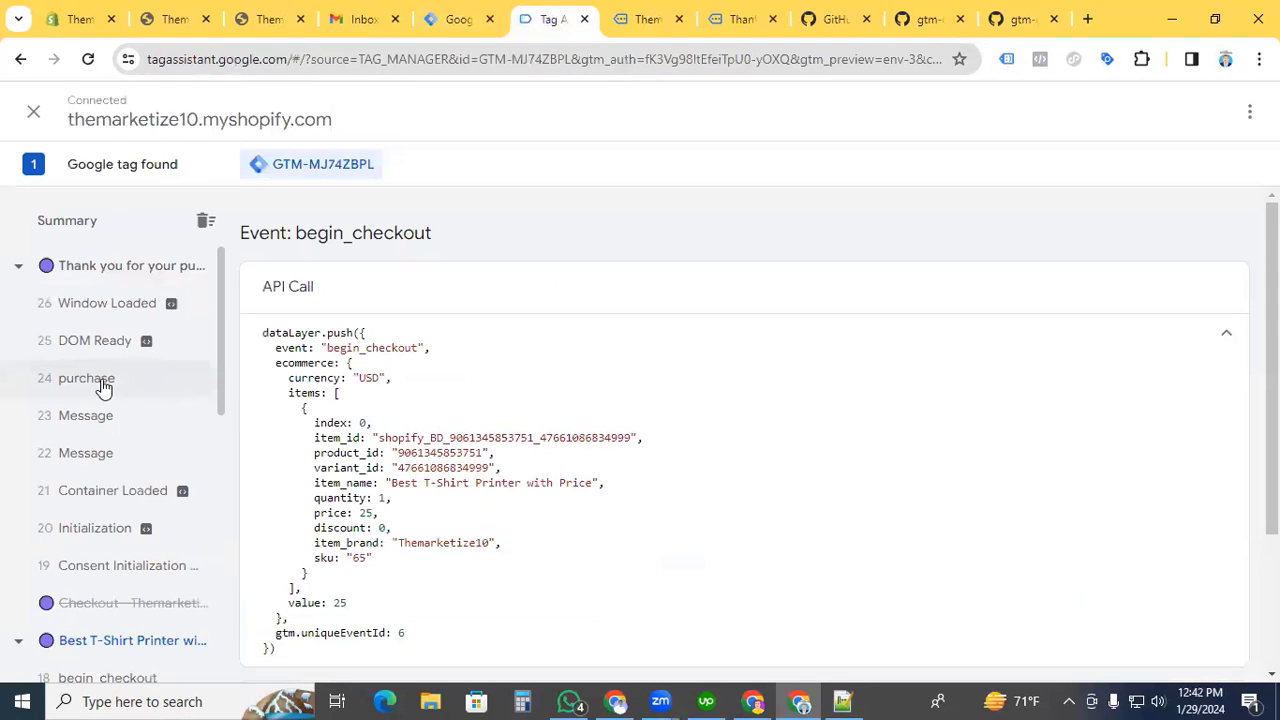
pyautogui.click(84, 378)
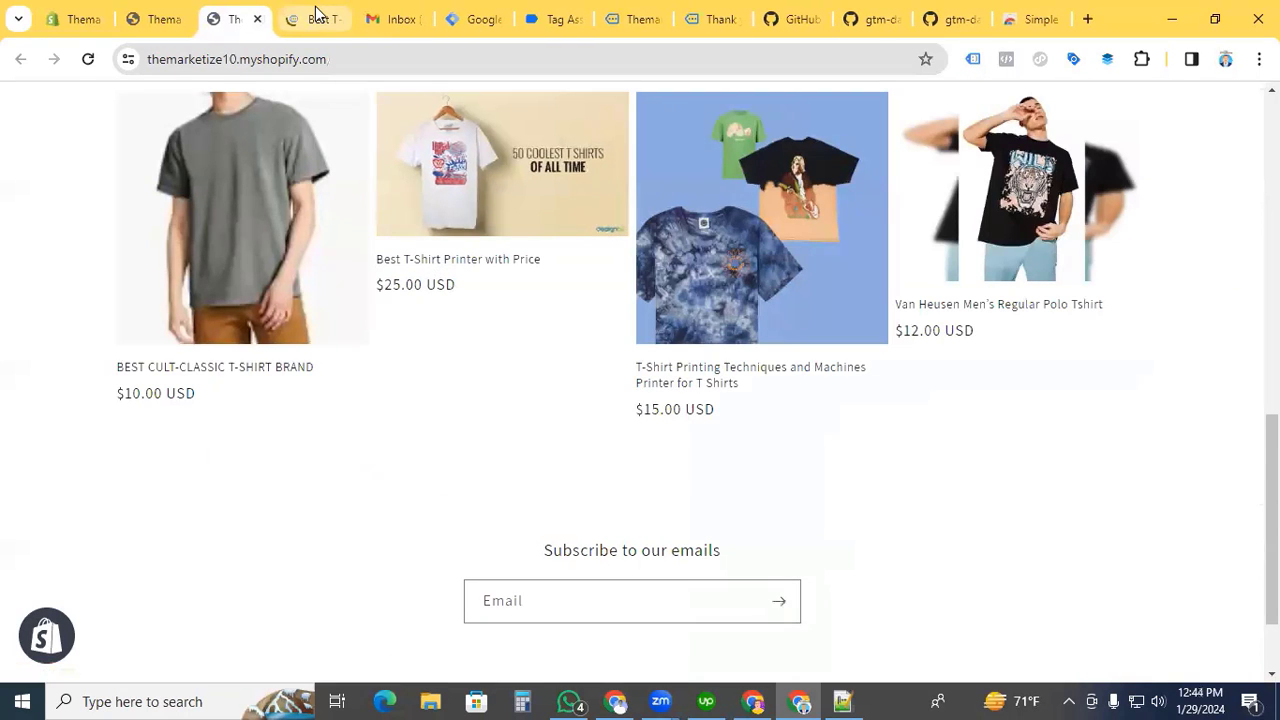
# View the Best T-Shirt Printer page's dataLayer in Simple Data Layer Viewer down to the view_item items.
pyautogui.click(500, 164)
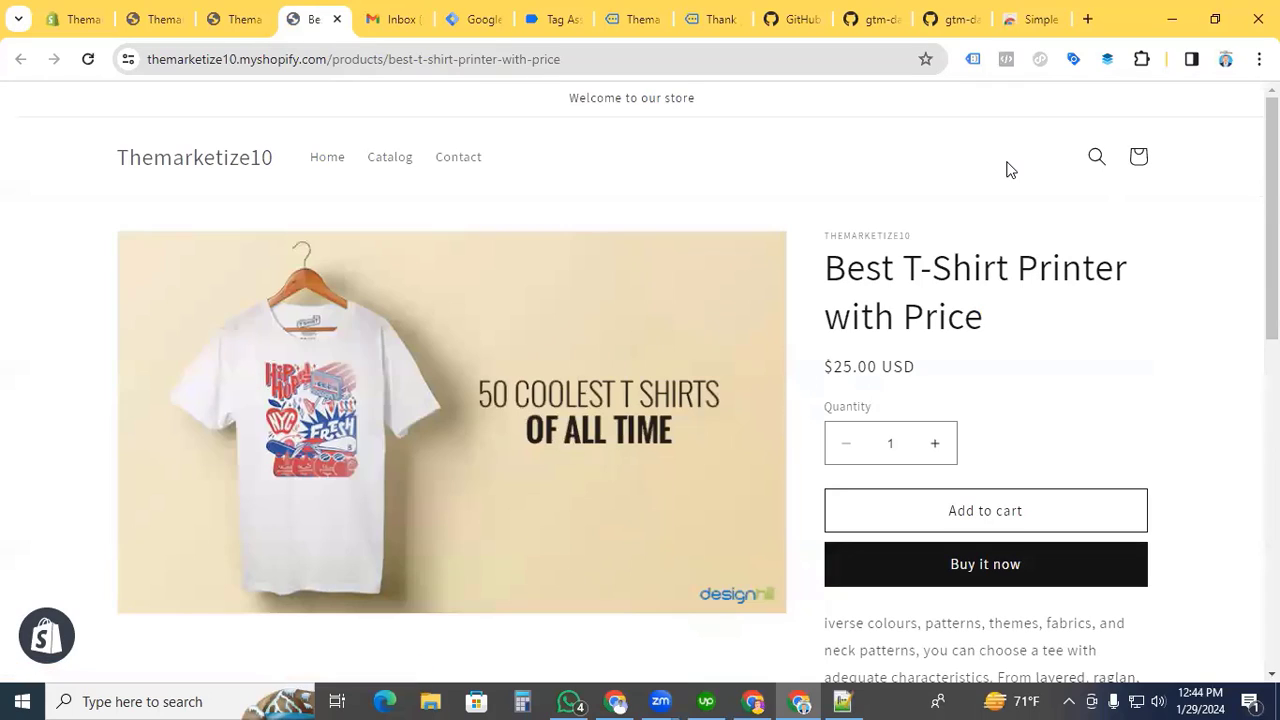
pyautogui.moveTo(1108, 84)
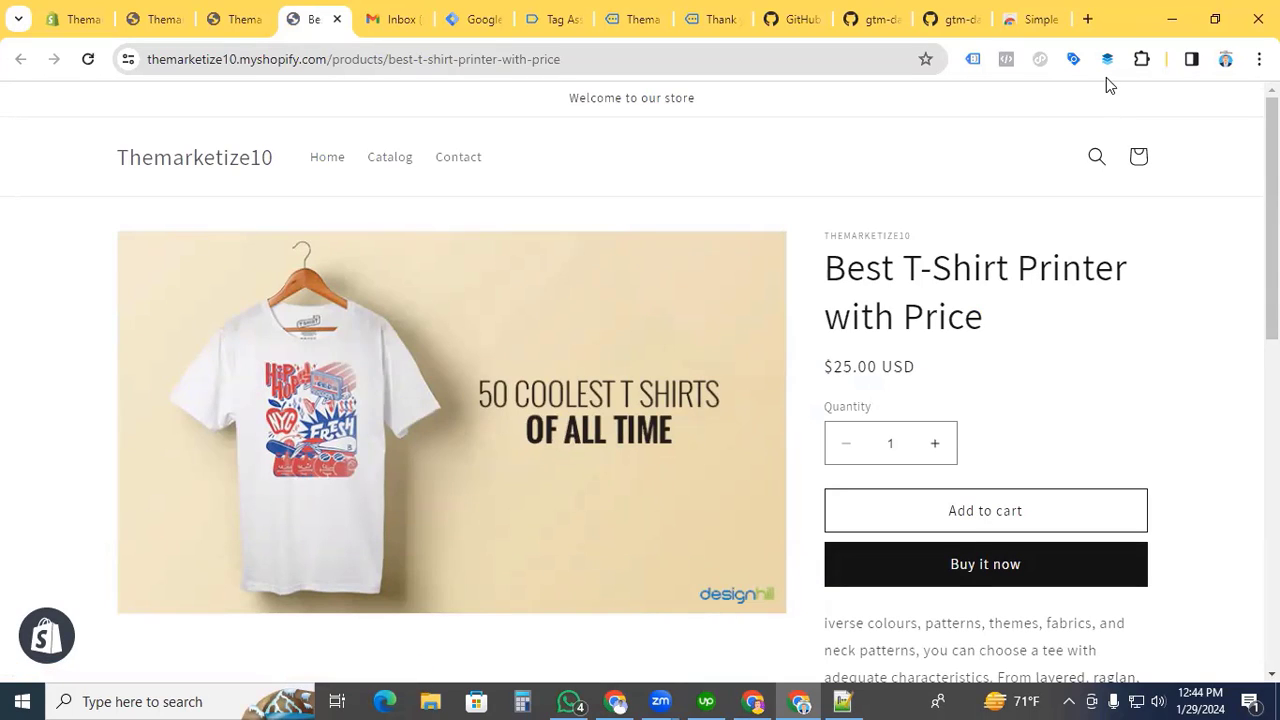
pyautogui.click(1108, 60)
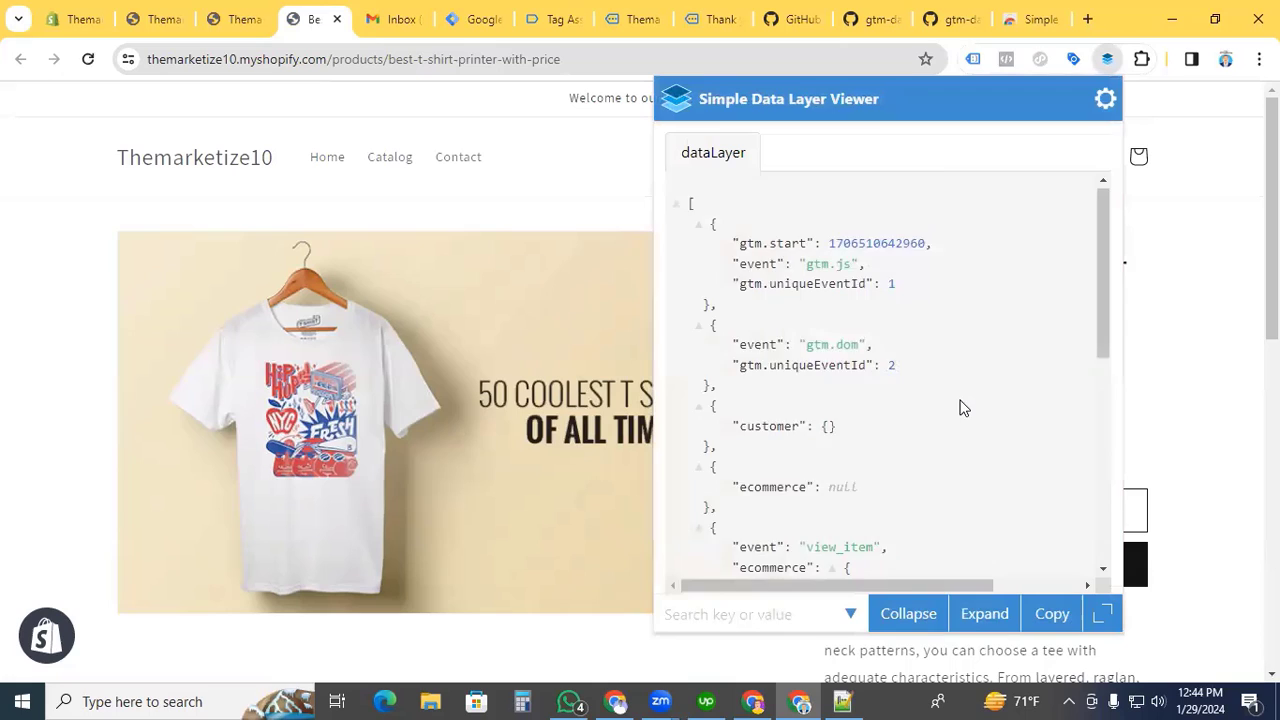
pyautogui.scroll(-3)
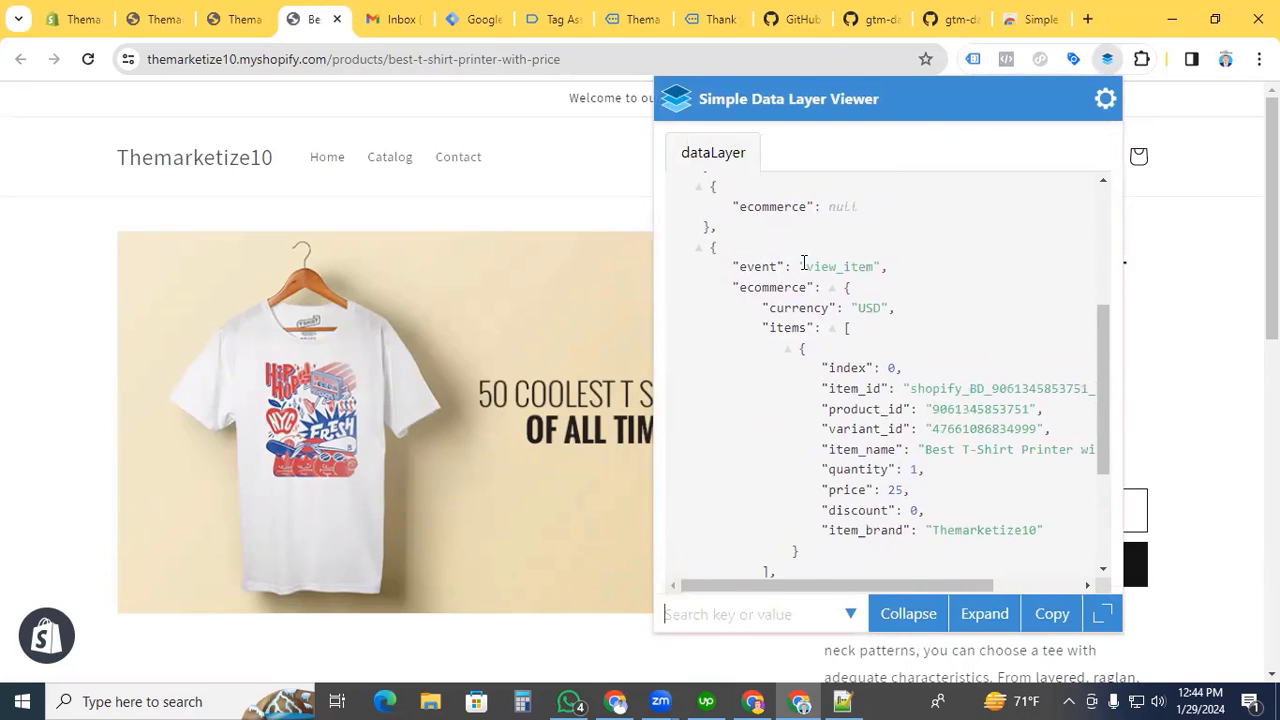
pyautogui.scroll(-3)
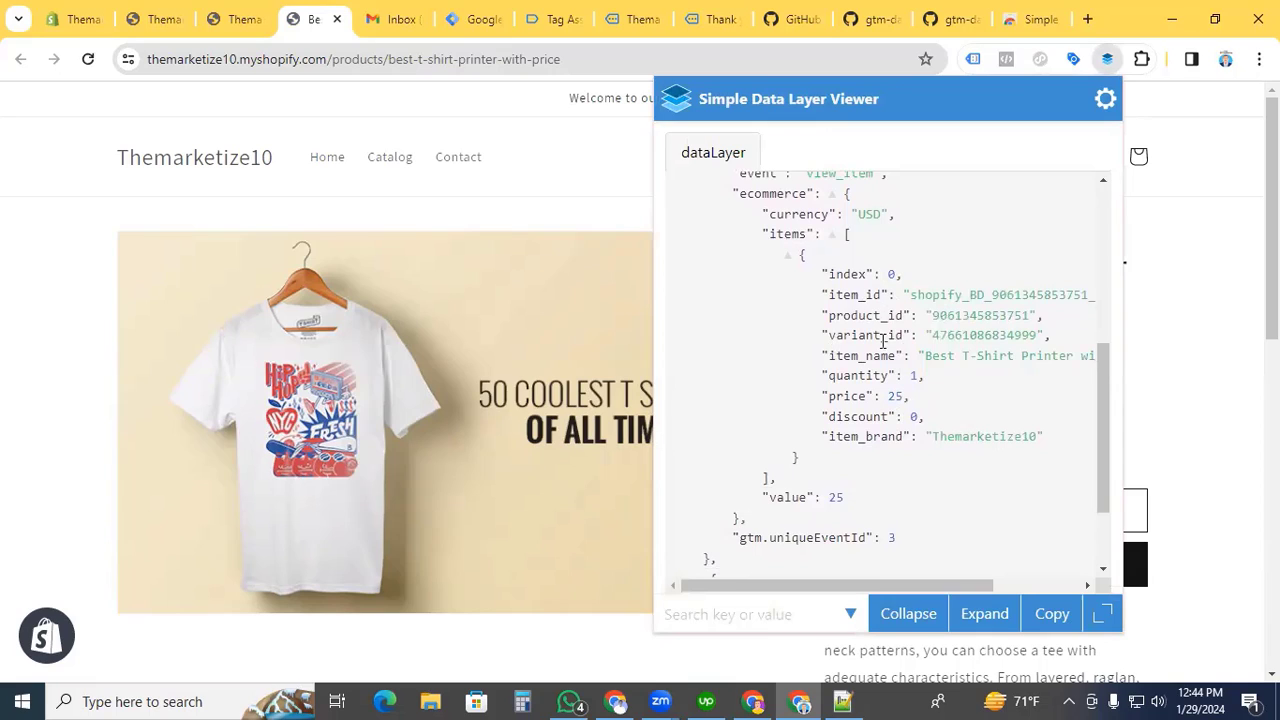
pyautogui.moveTo(870, 390)
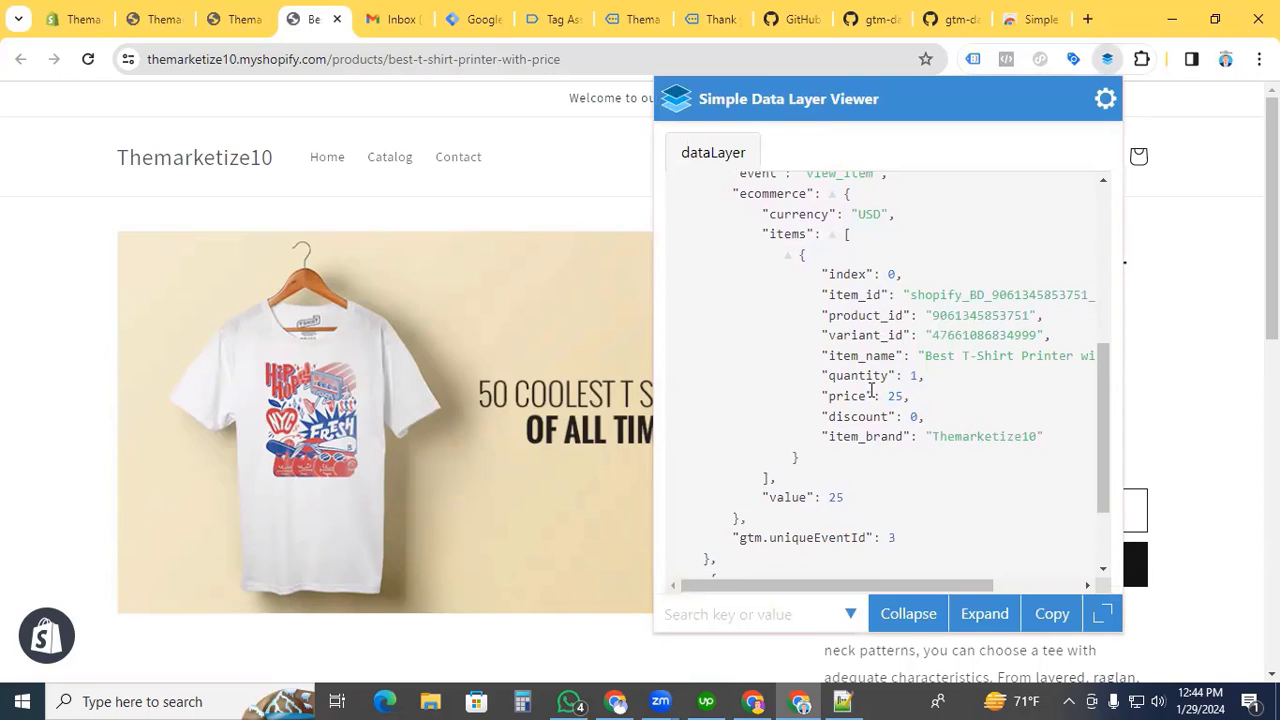